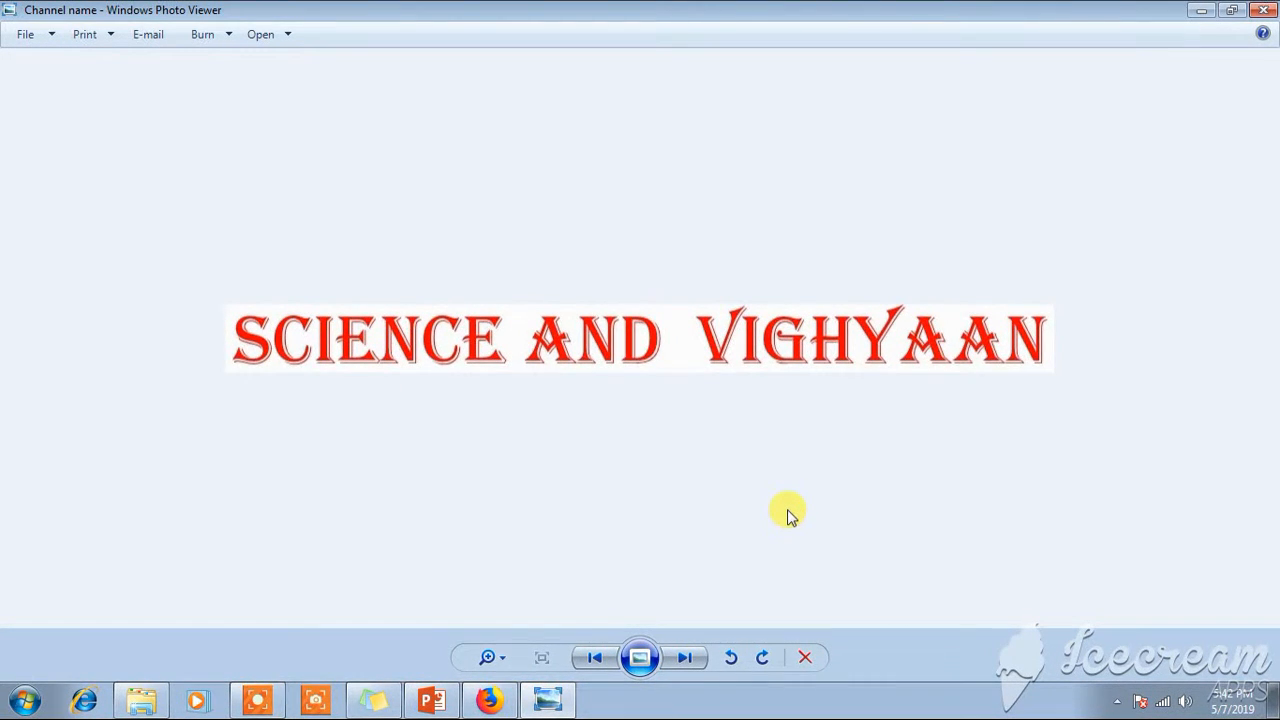
# Step: Search the Start menu for 'chem' to locate ChemDraw Ultra 12.0
pyautogui.click(22, 698)
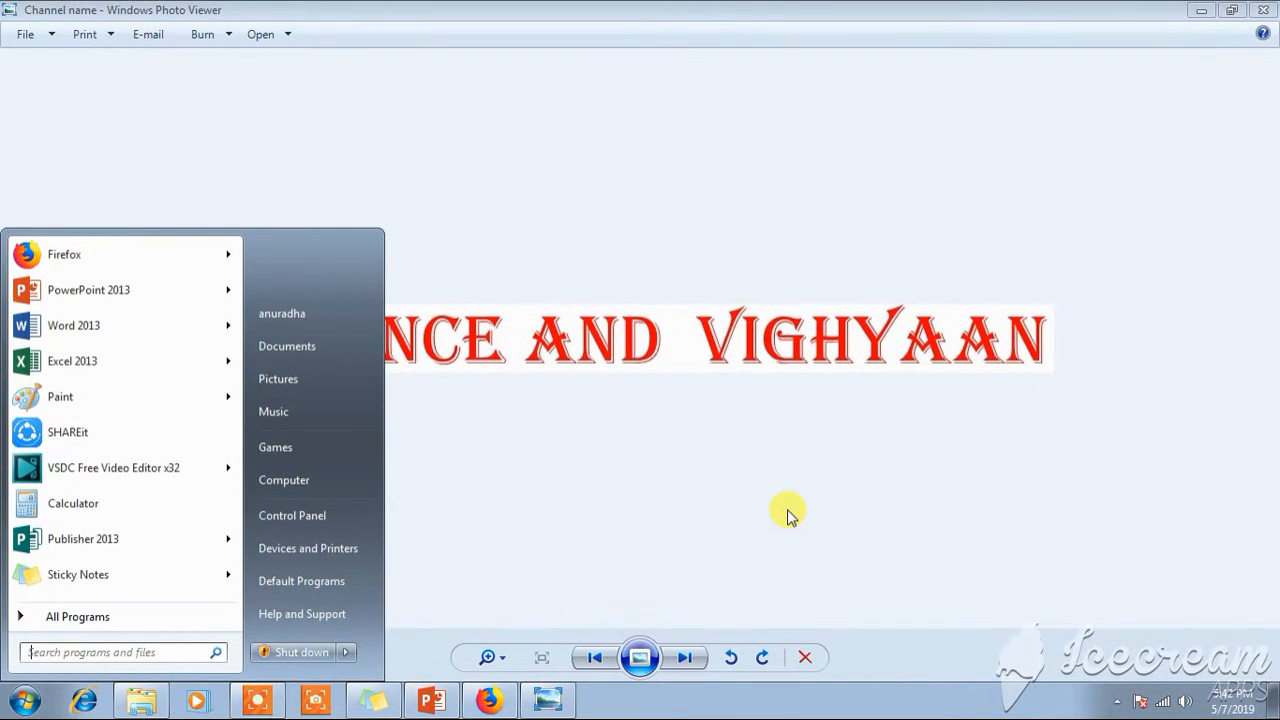
pyautogui.write('chem')
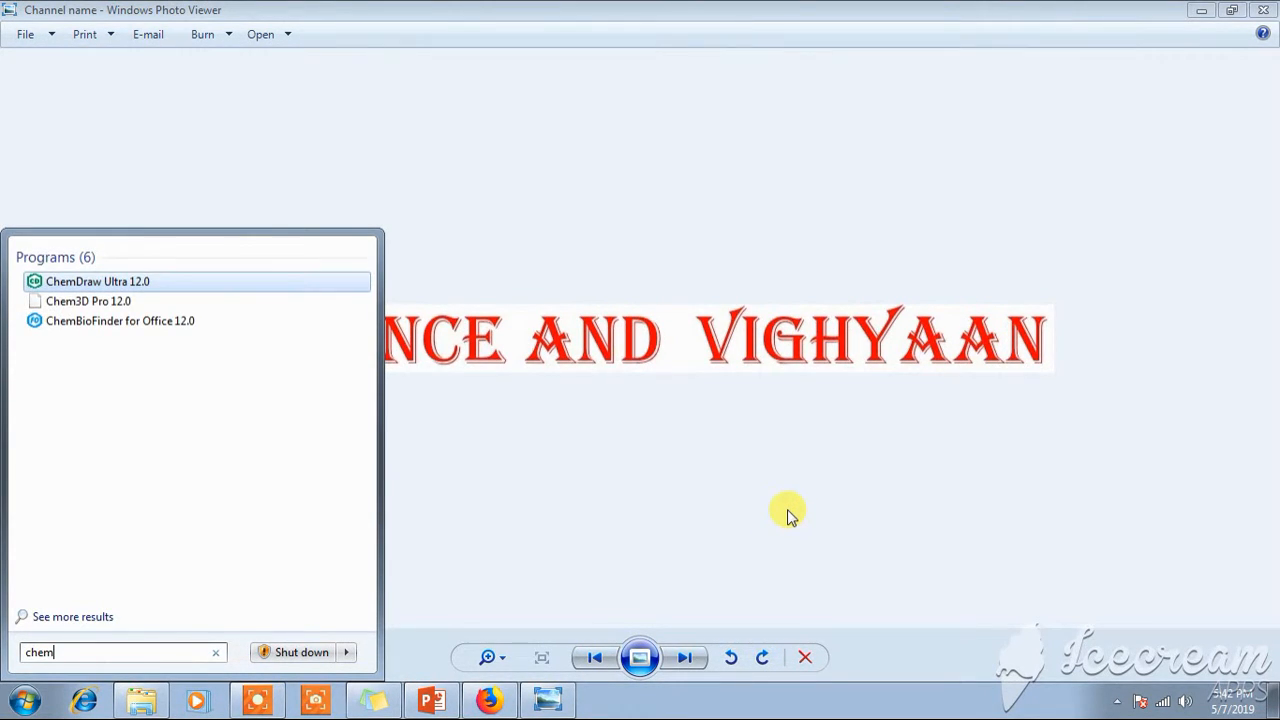
pyautogui.moveTo(180, 216)
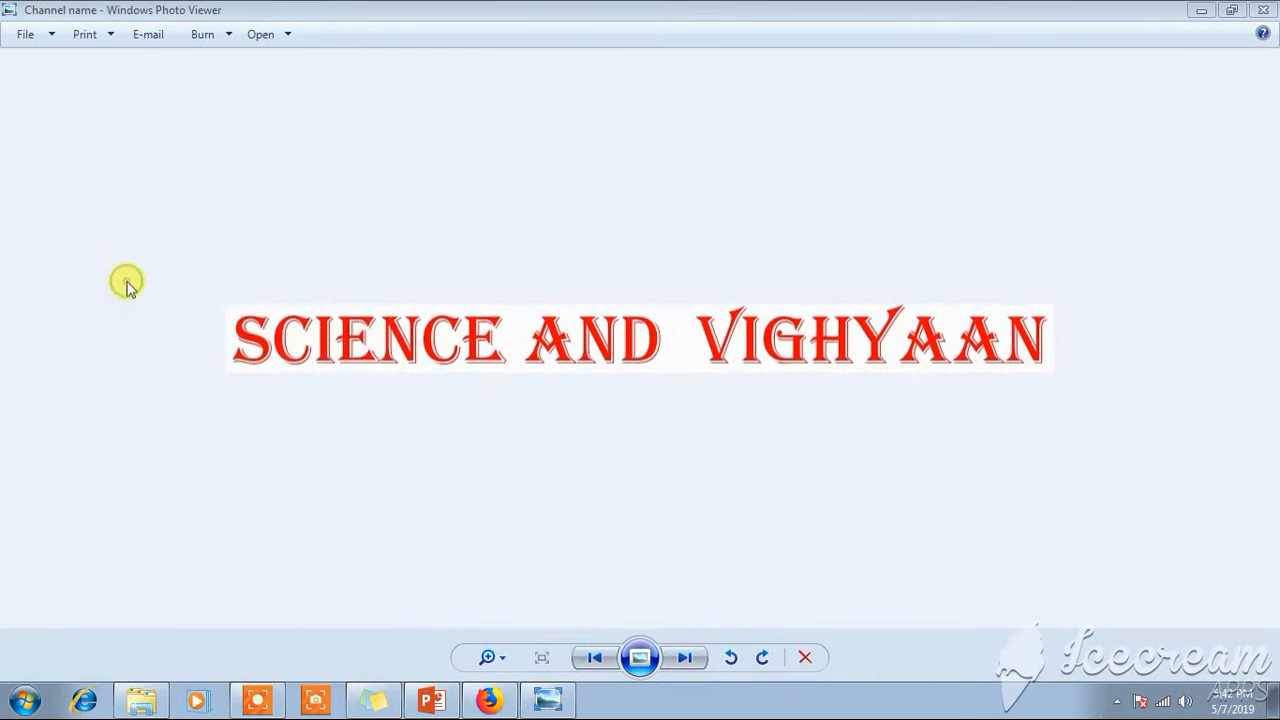
pyautogui.moveTo(428, 424)
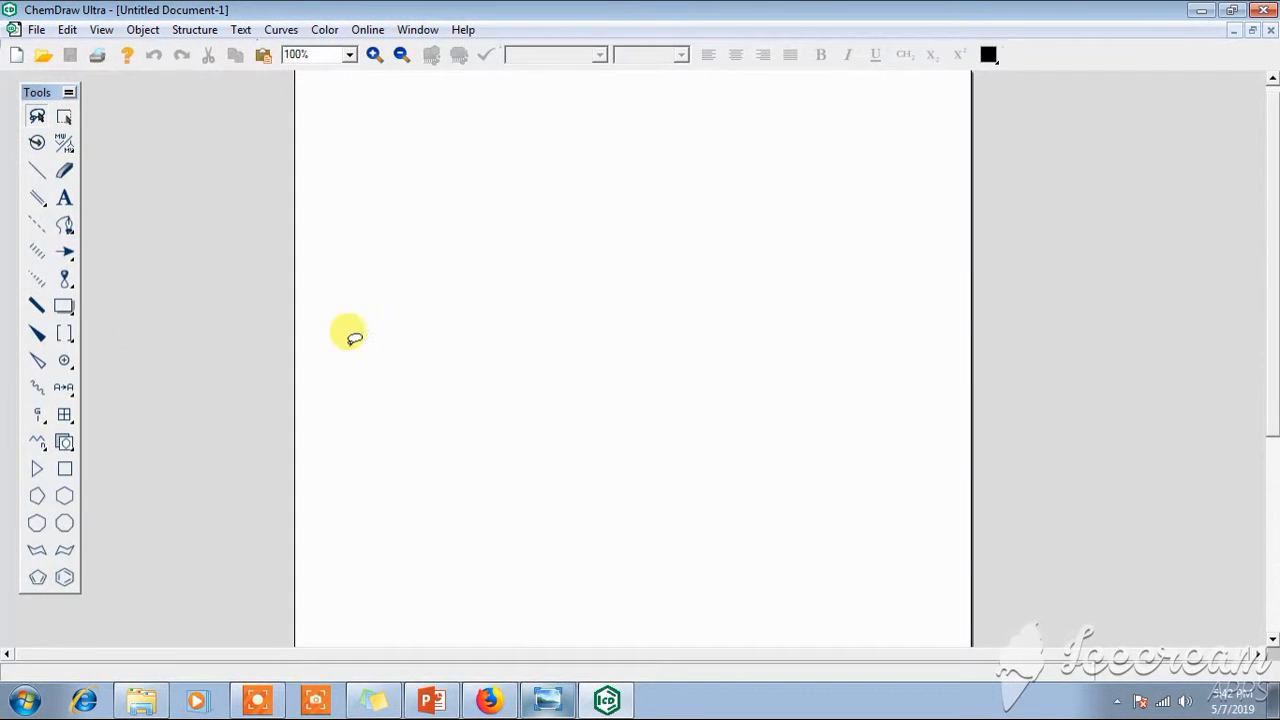
pyautogui.moveTo(464, 344)
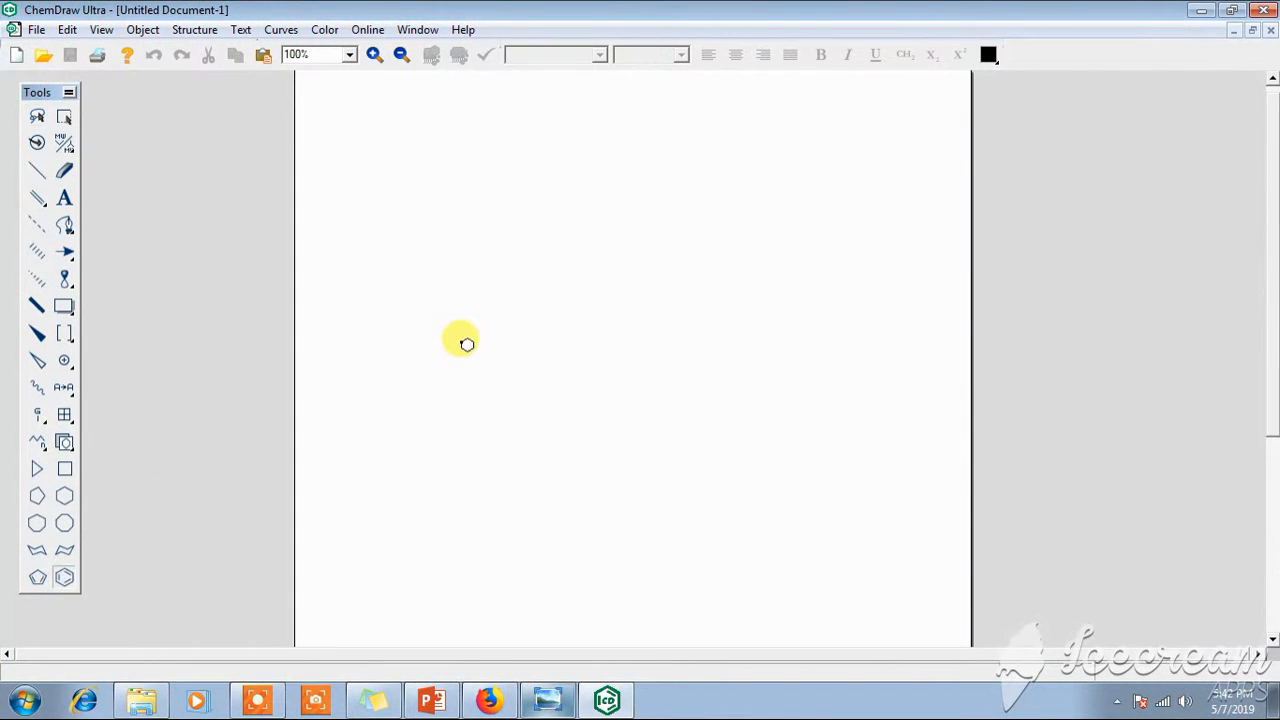
# Step: Build three fused hexagons with N at the top central atom and S at the bottom central atom
pyautogui.click(464, 344)
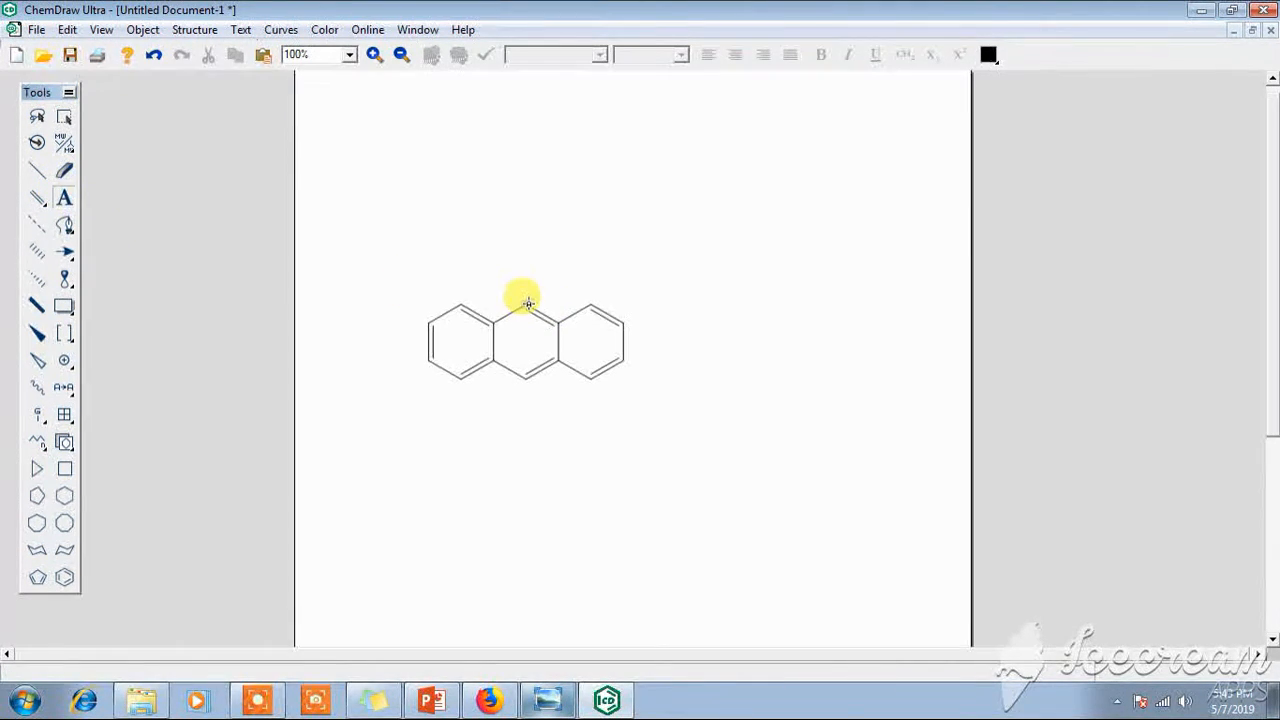
pyautogui.click(524, 304)
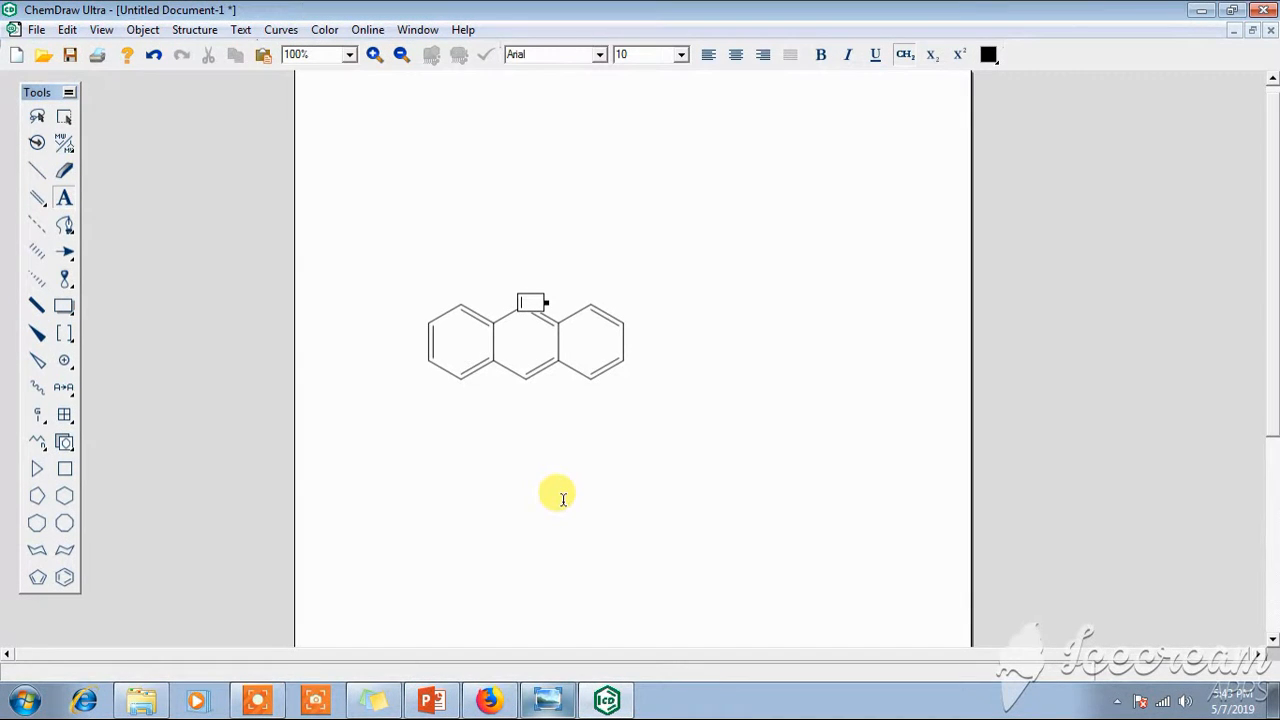
pyautogui.write('Ni')
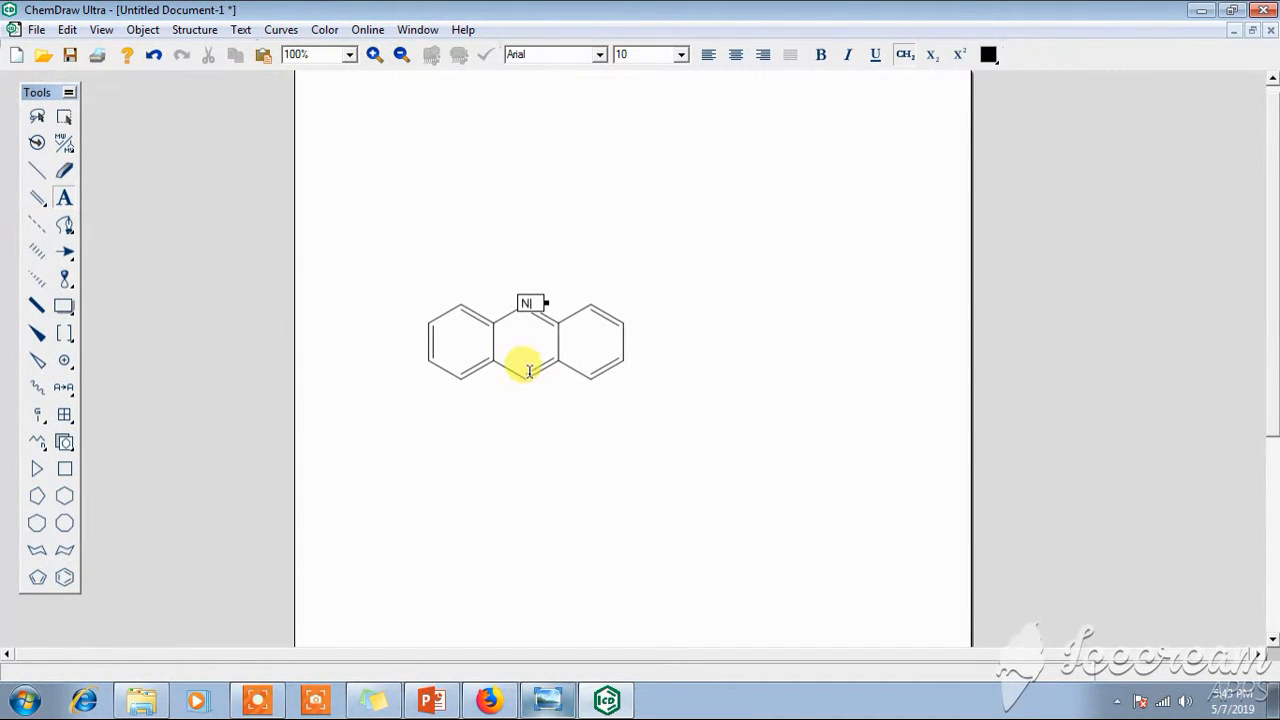
pyautogui.rightClick(530, 370)
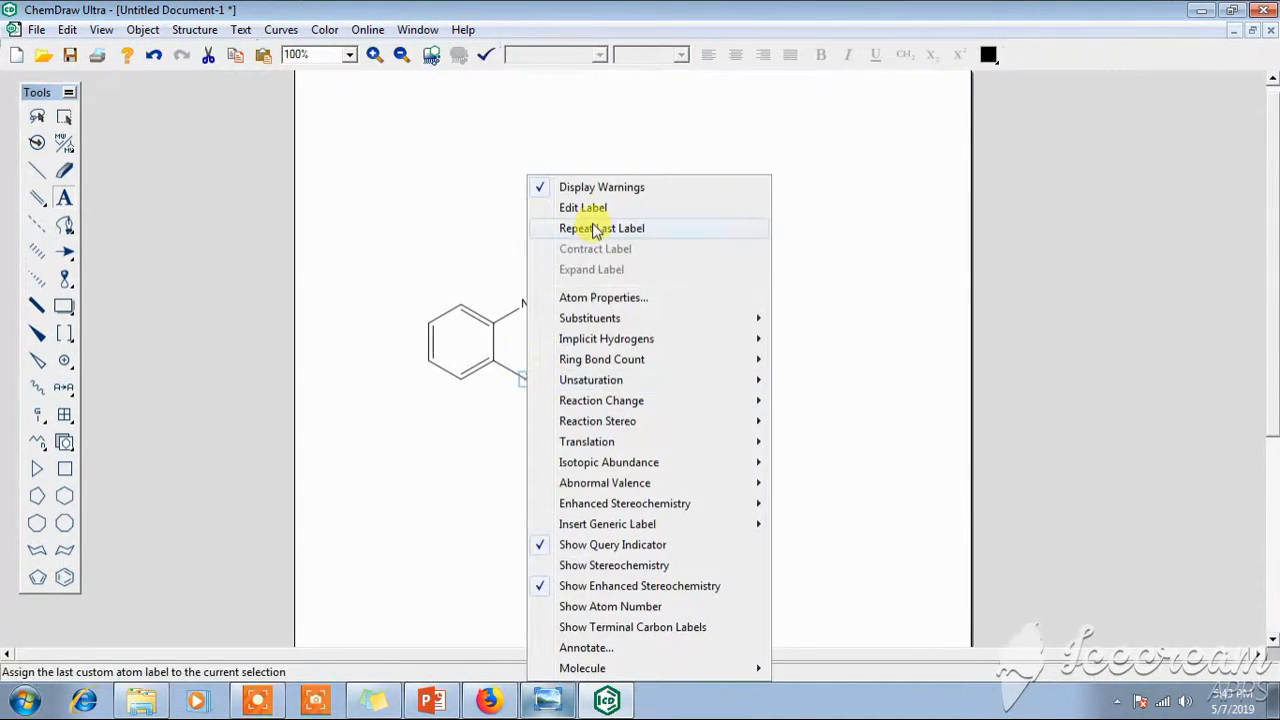
pyautogui.click(584, 206)
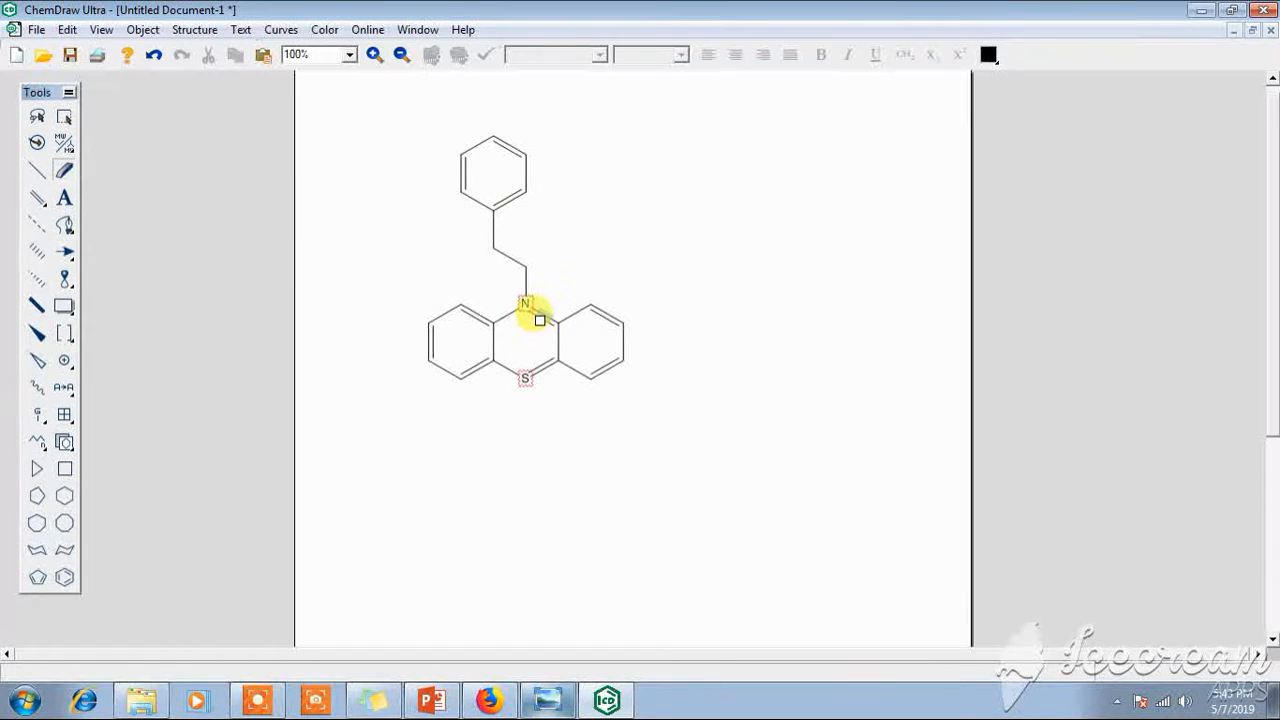
pyautogui.moveTo(544, 368)
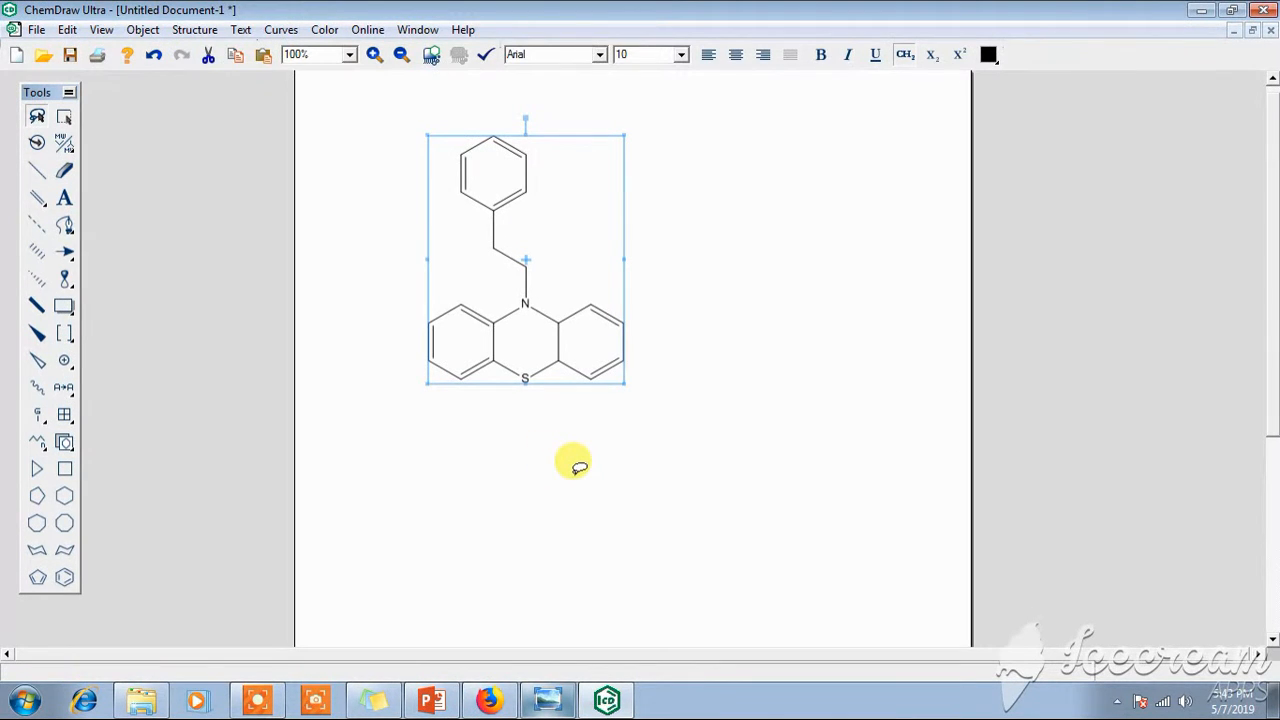
# Step: Generate the name 10-phenethyl-10,10a-dihydro-4aH-phenothiazine via Convert Structure to Name
pyautogui.click(196, 30)
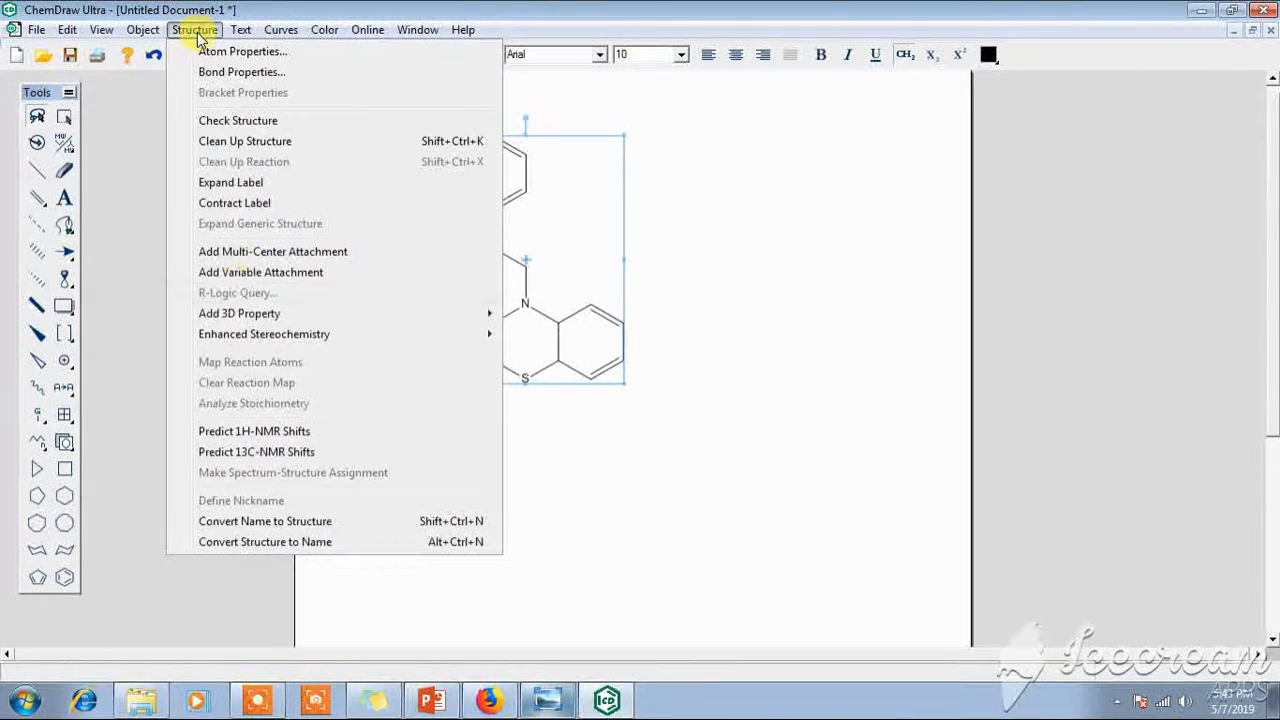
pyautogui.moveTo(284, 540)
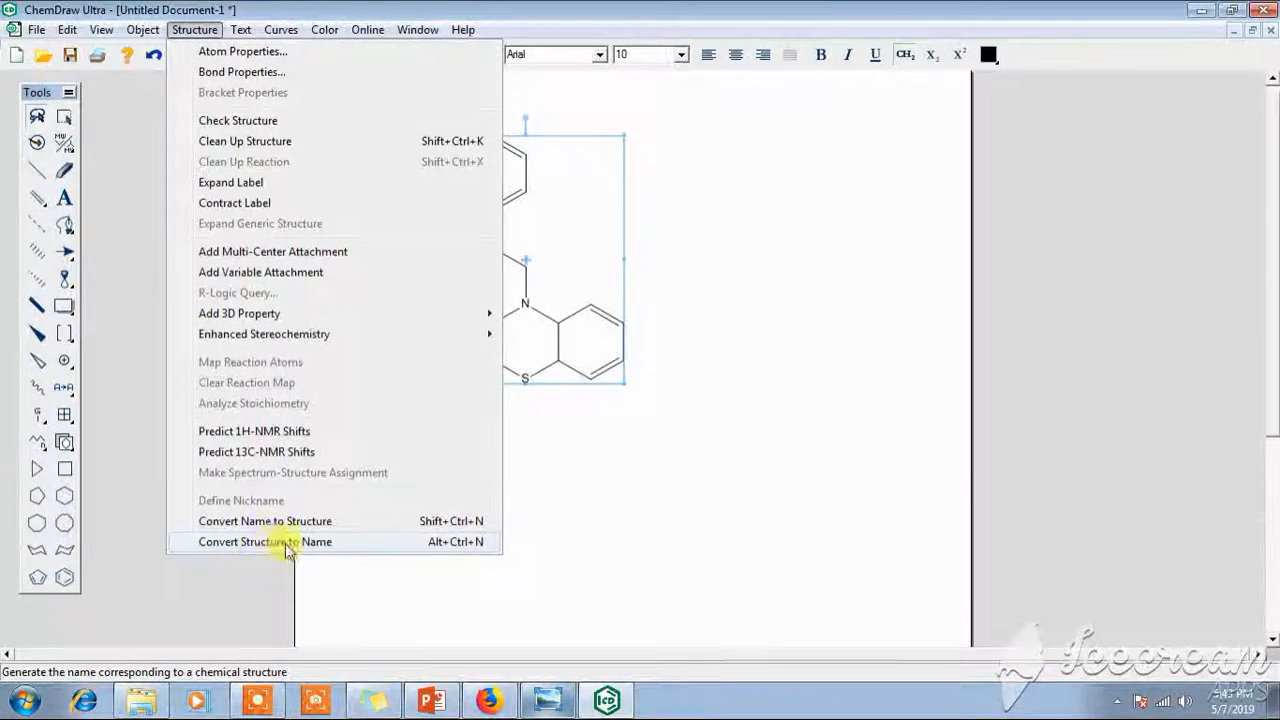
pyautogui.click(264, 542)
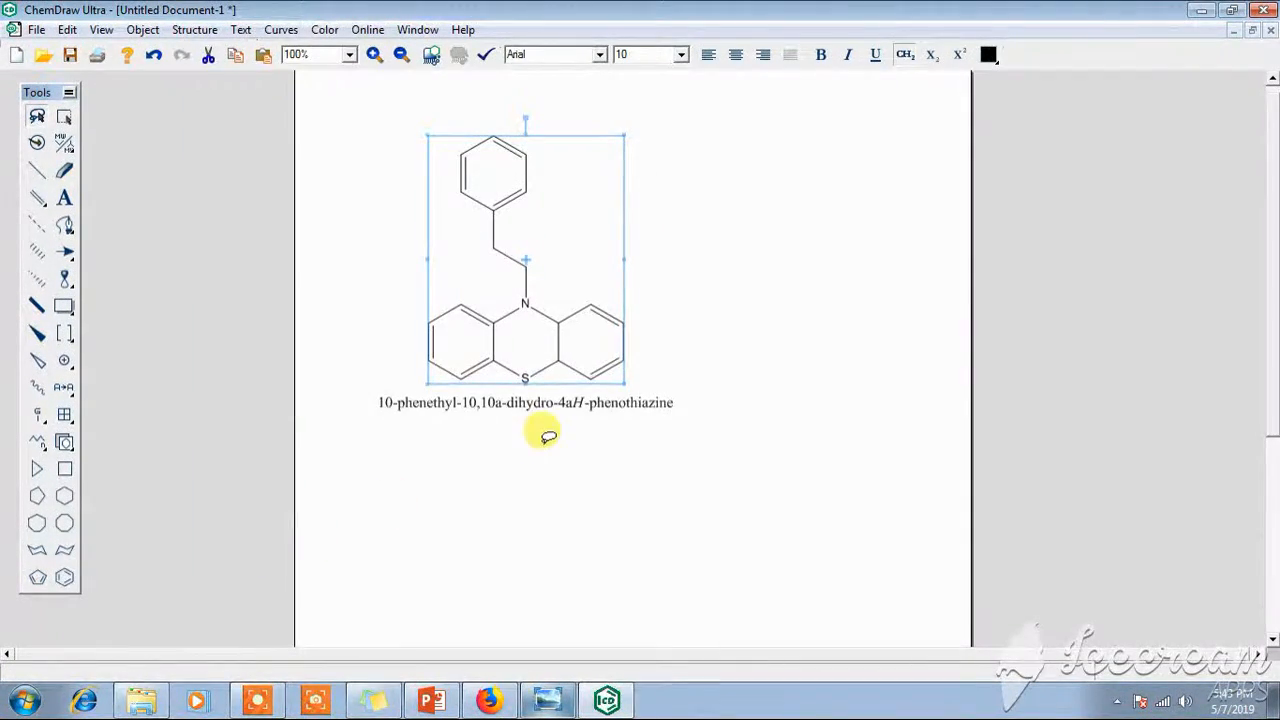
pyautogui.moveTo(572, 460)
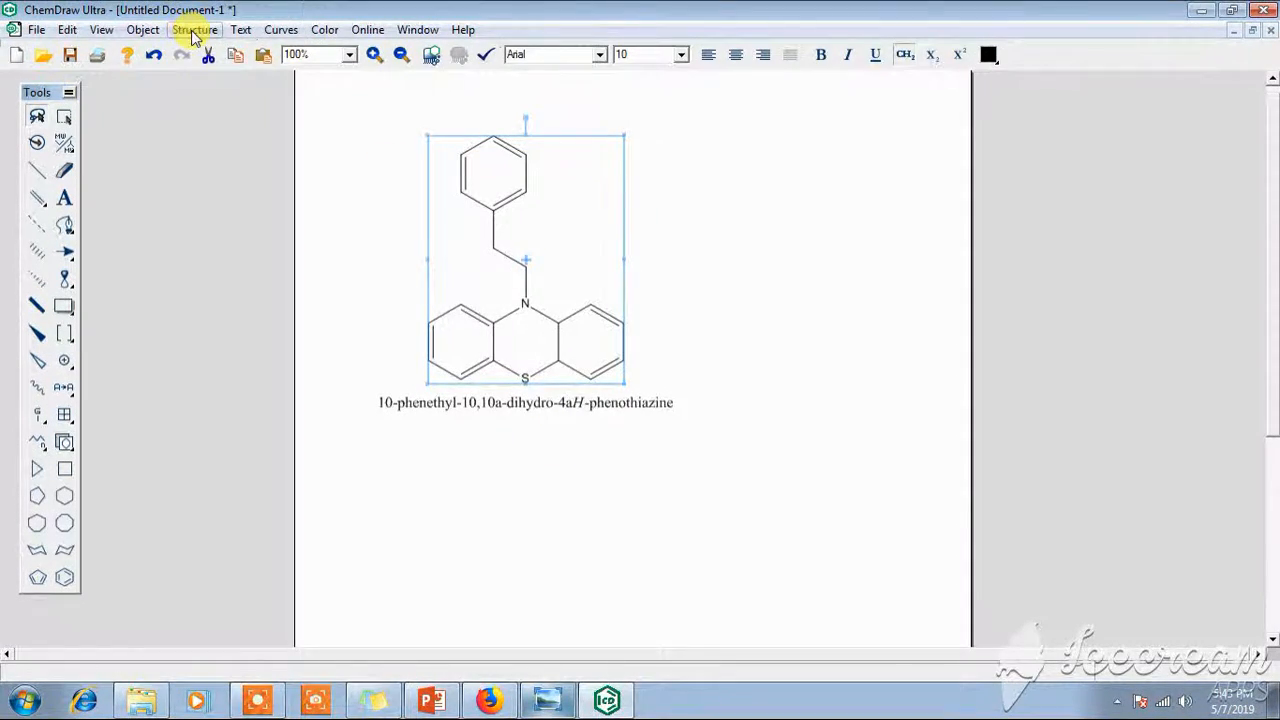
pyautogui.click(196, 30)
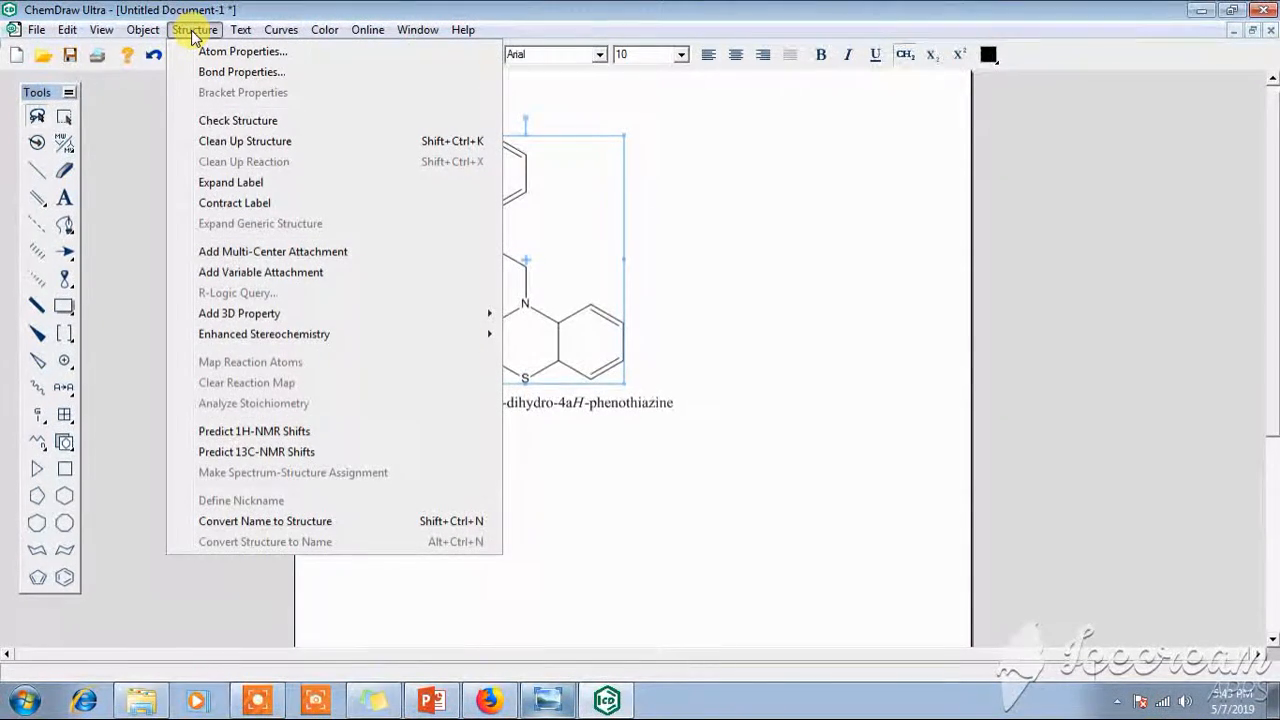
pyautogui.moveTo(244, 52)
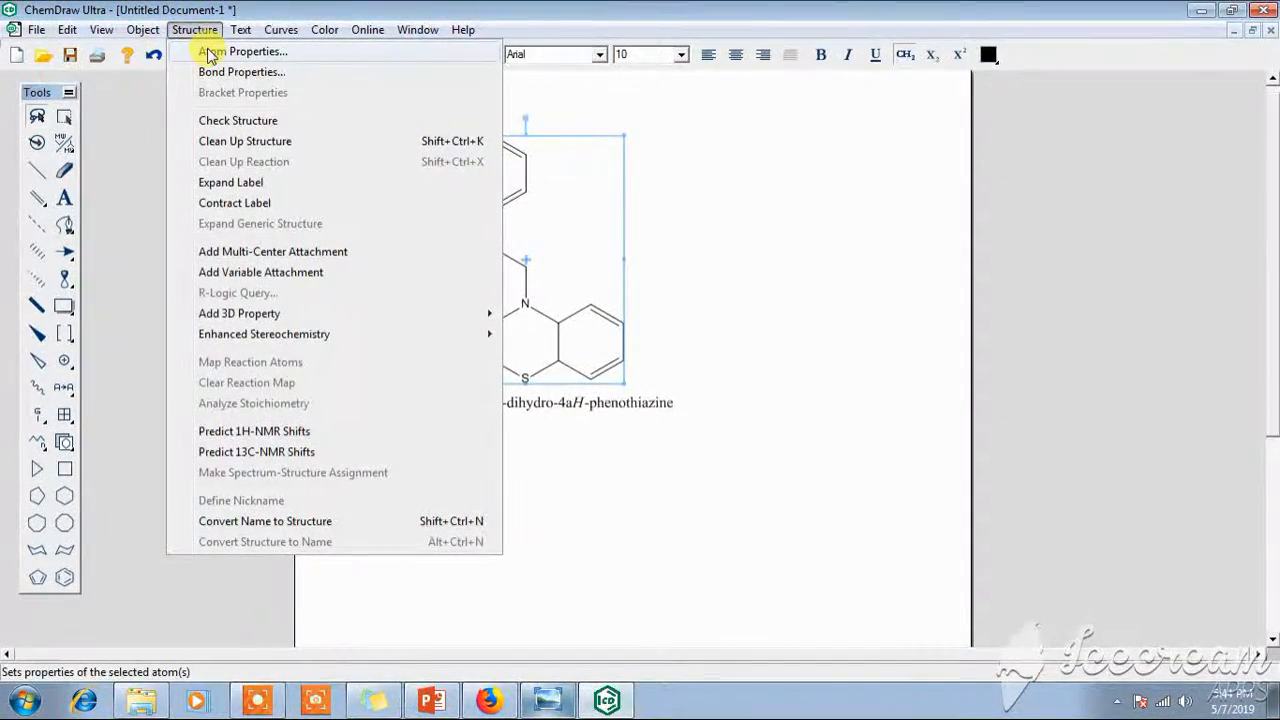
pyautogui.click(240, 52)
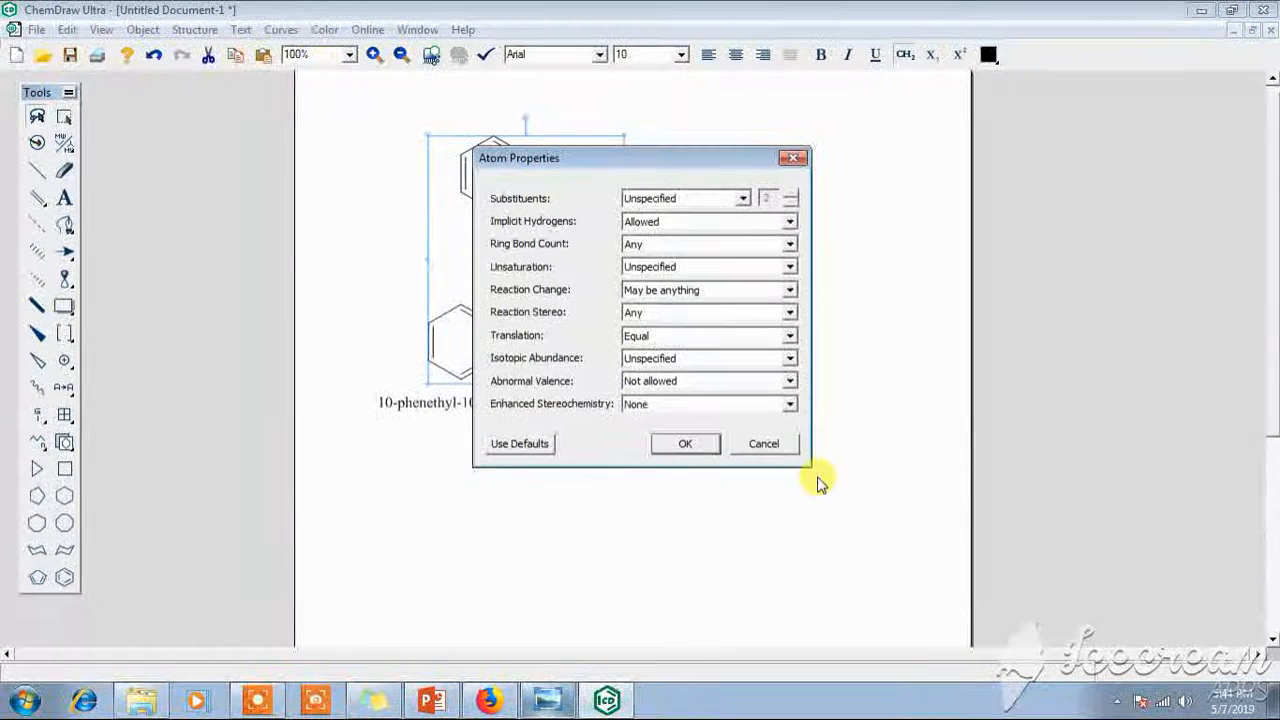
pyautogui.click(764, 444)
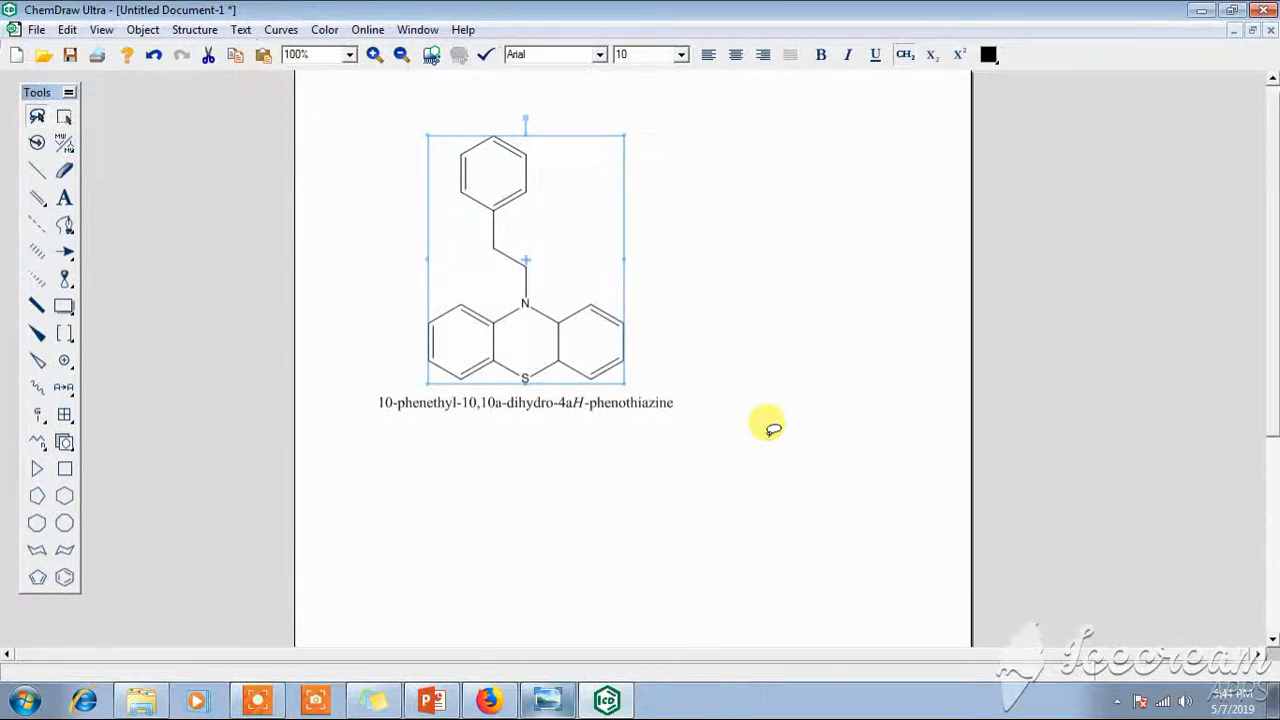
pyautogui.click(28, 696)
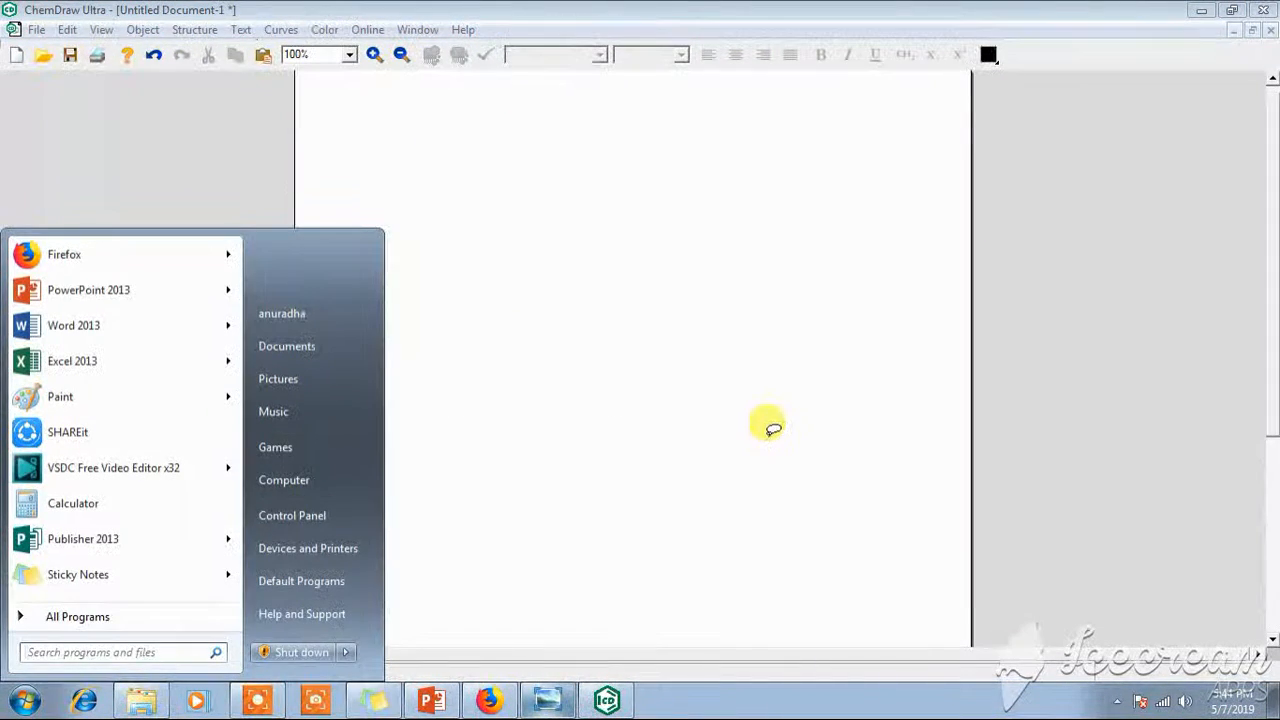
# Step: Close the untitled drawing and answer the save-changes prompt
pyautogui.write('CHEM')
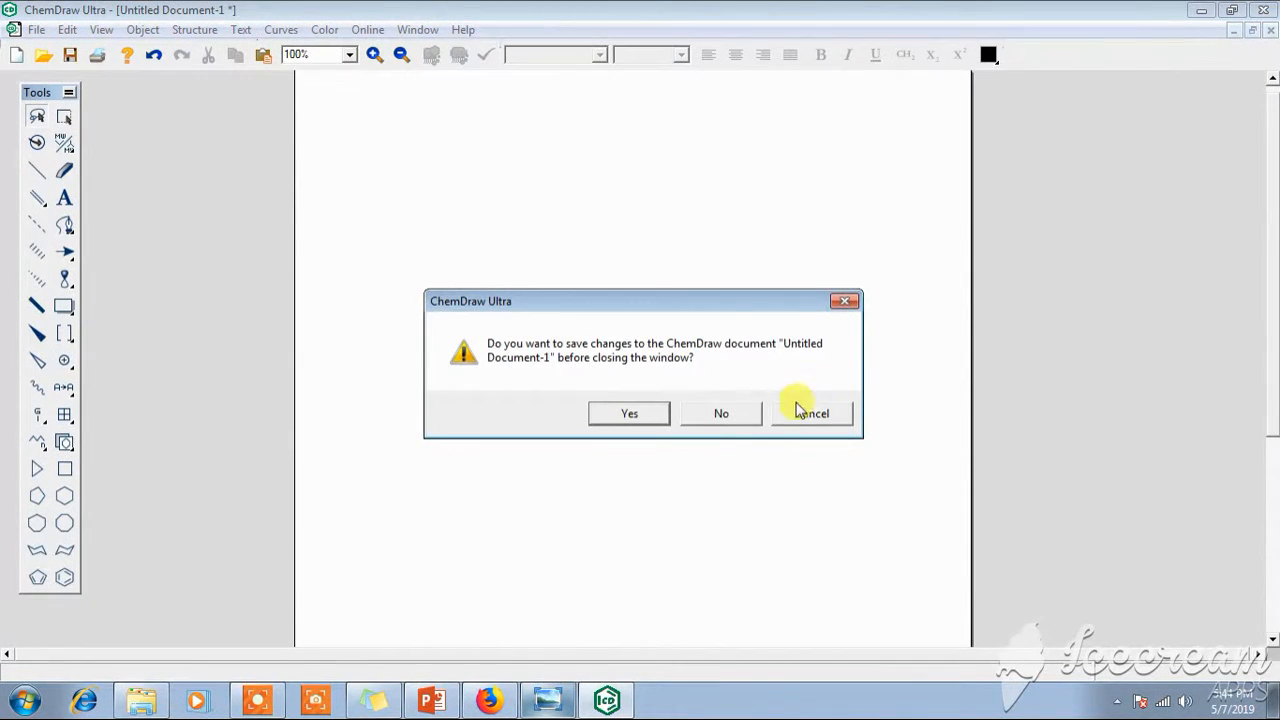
pyautogui.click(720, 412)
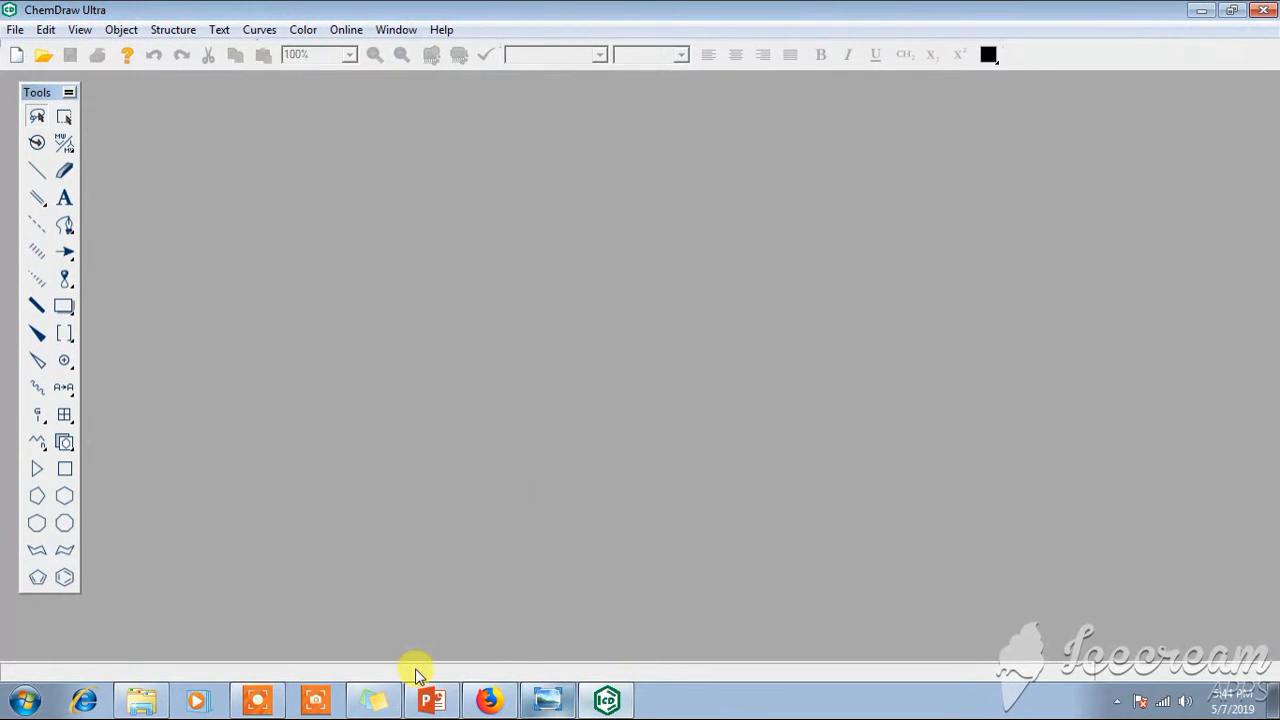
pyautogui.moveTo(480, 264)
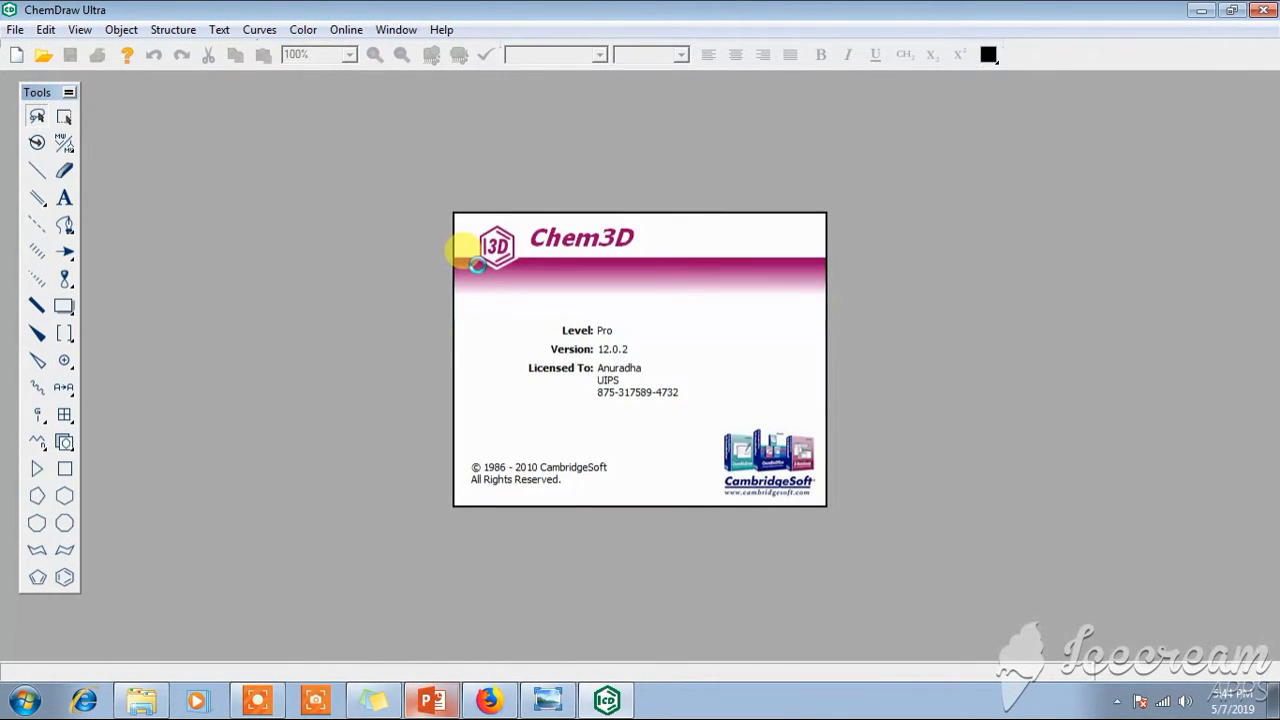
pyautogui.moveTo(696, 442)
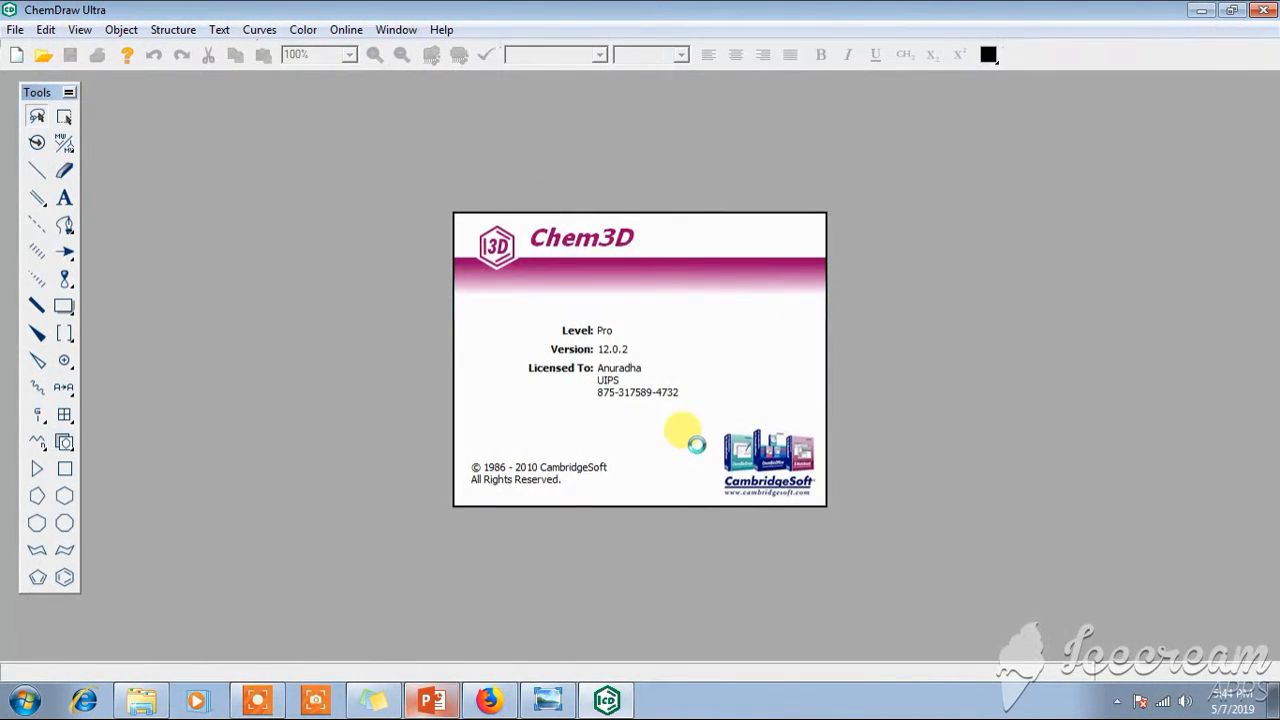
pyautogui.moveTo(700, 452)
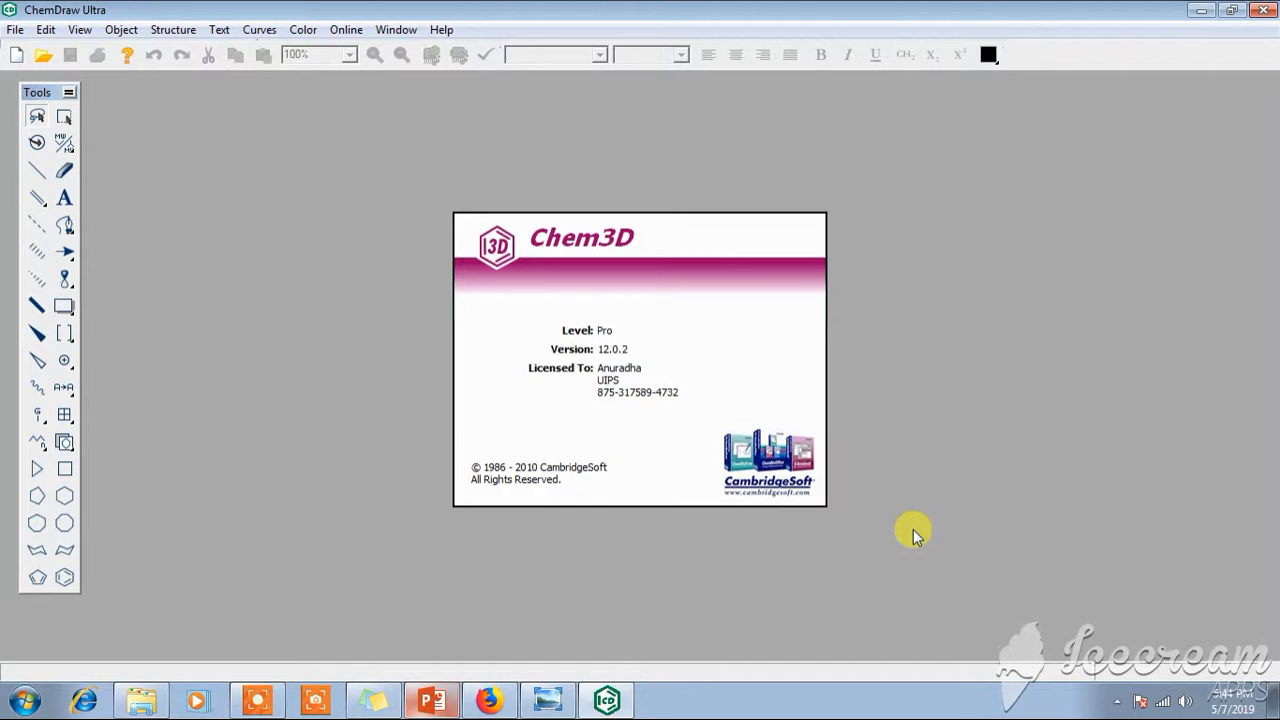
pyautogui.moveTo(500, 640)
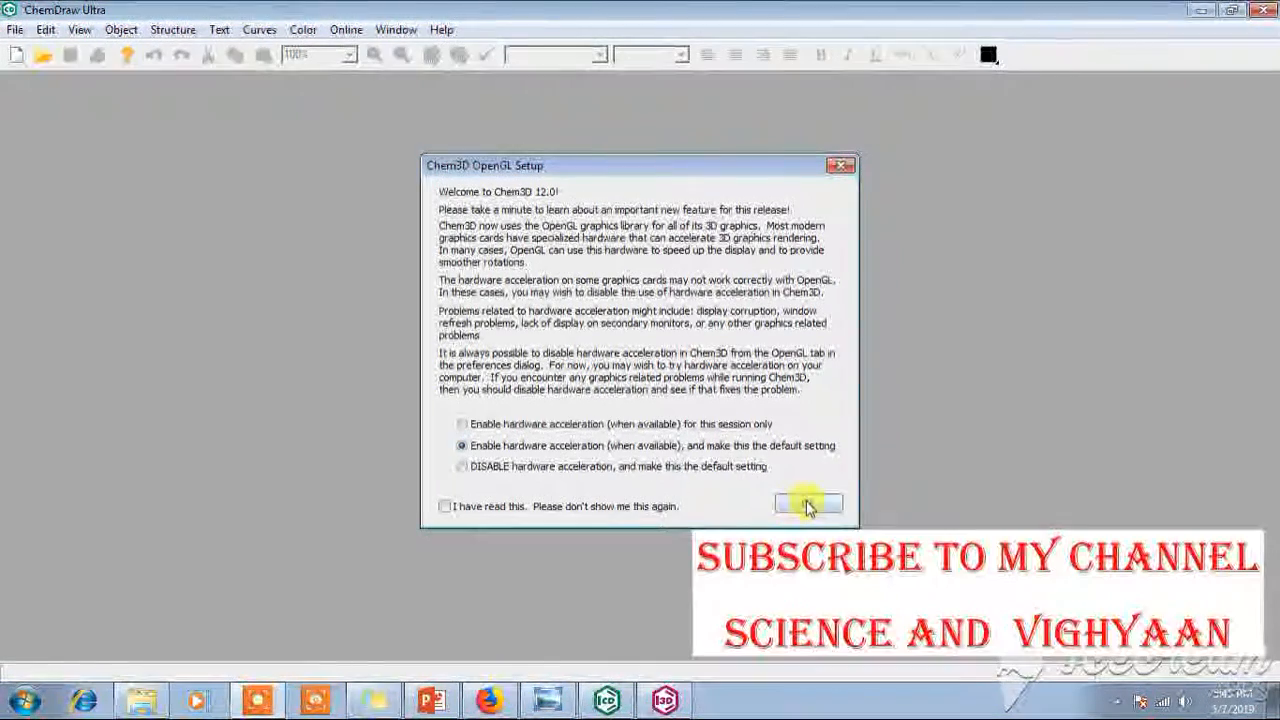
# Step: Accept the OpenGL hardware acceleration notice with OK
pyautogui.click(808, 502)
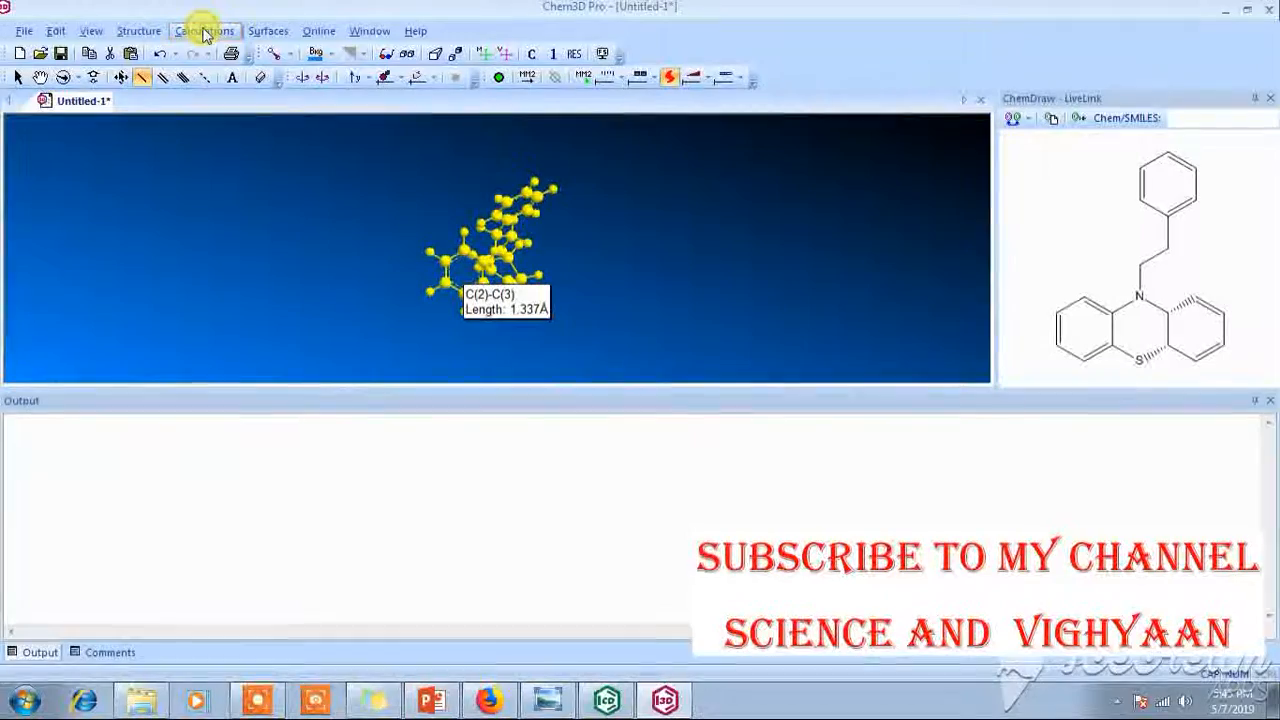
# Step: Reach the MM2 Compute Properties settings from the Calculations menu
pyautogui.click(204, 30)
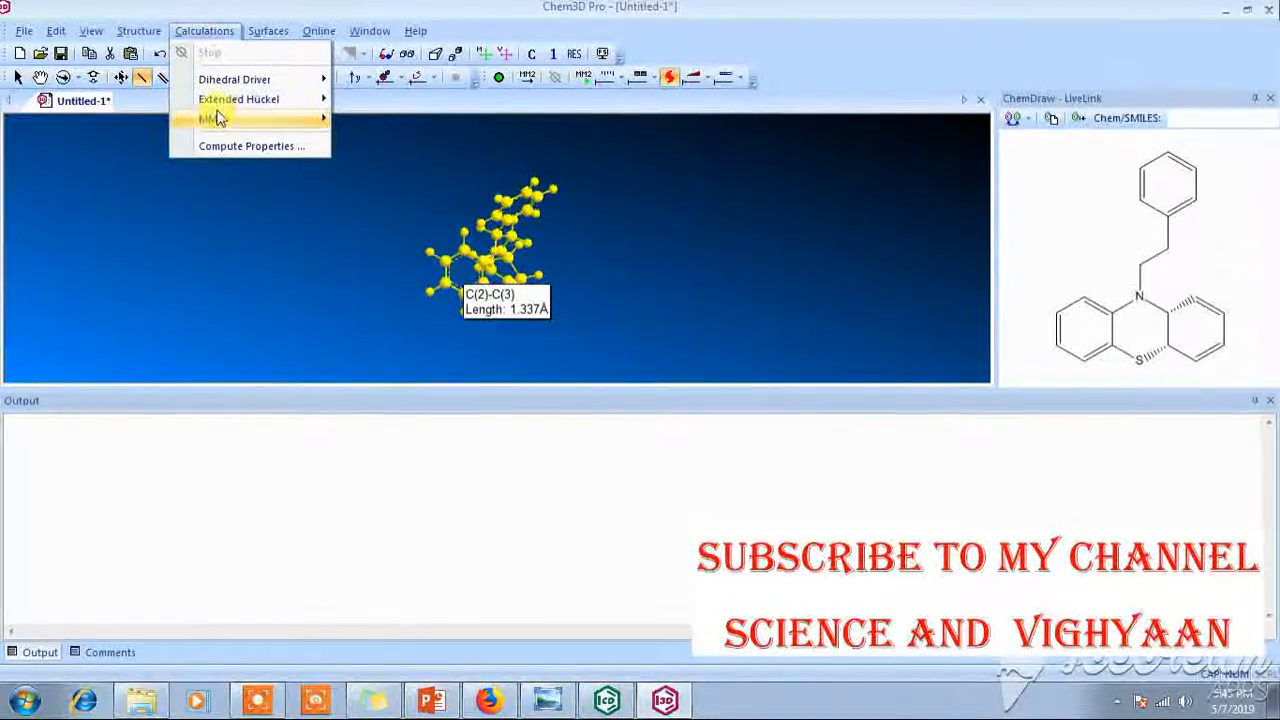
pyautogui.moveTo(224, 146)
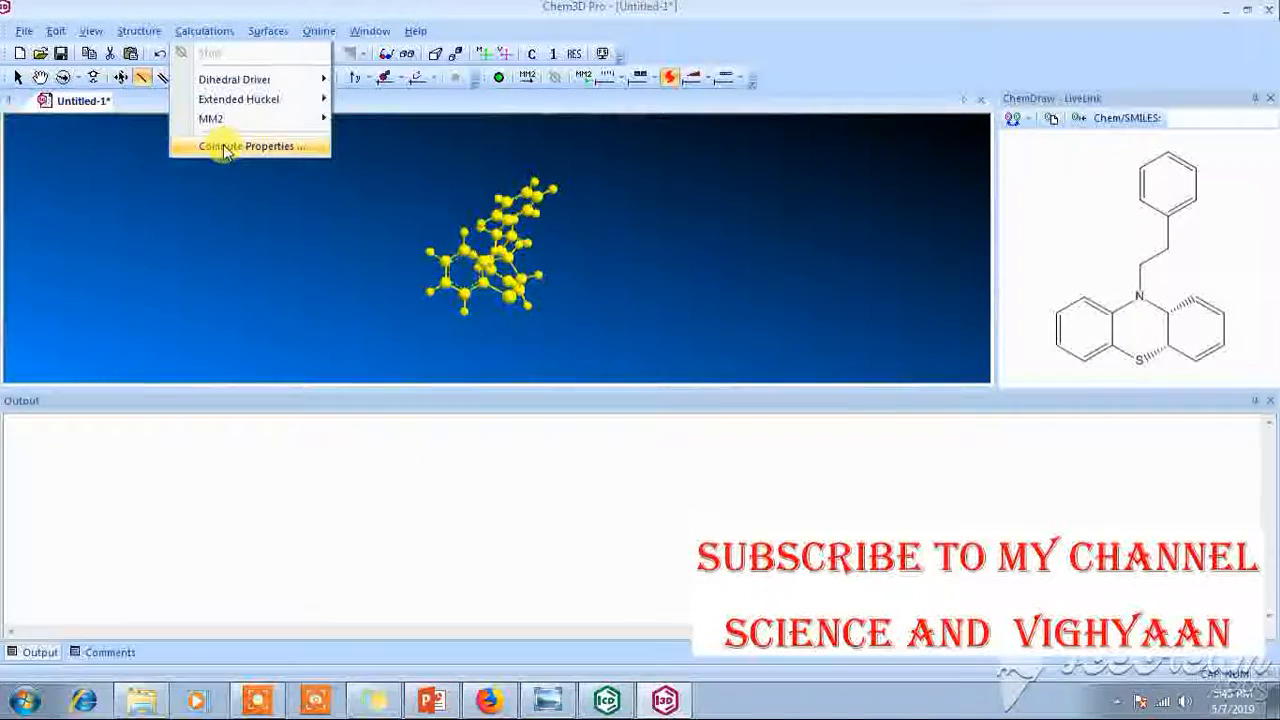
pyautogui.click(246, 148)
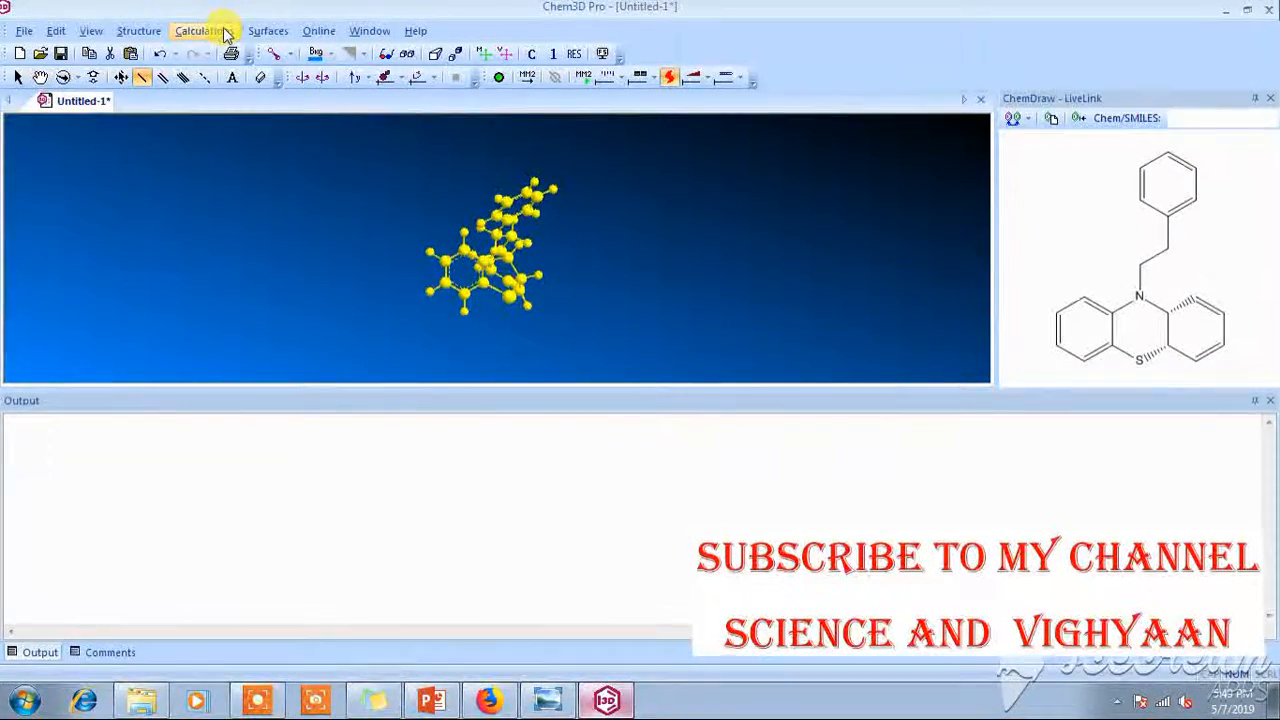
pyautogui.click(204, 30)
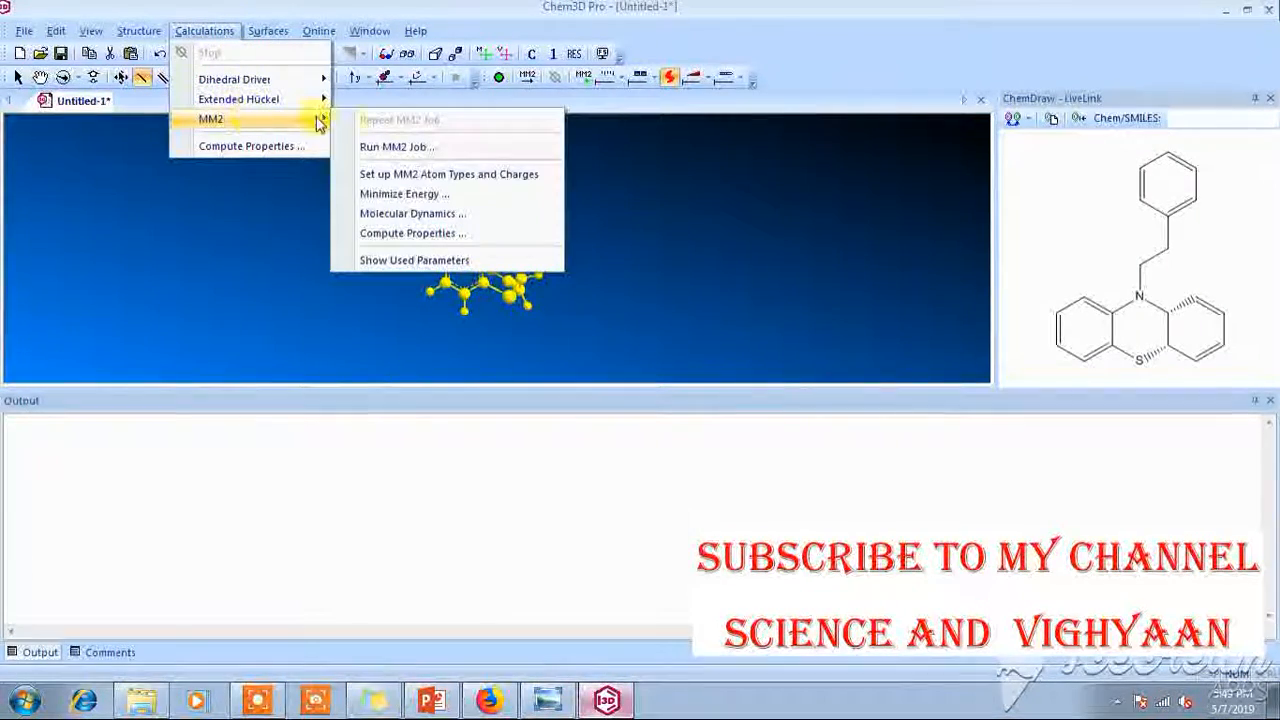
pyautogui.moveTo(392, 236)
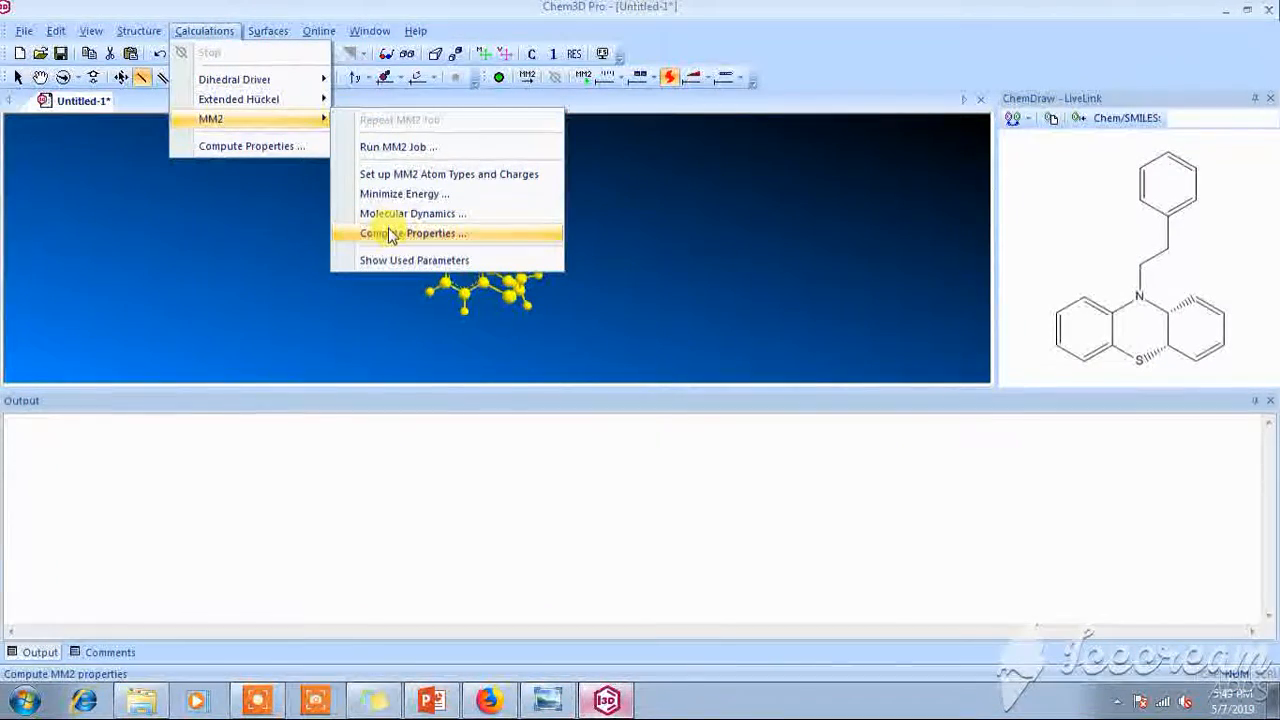
pyautogui.click(412, 232)
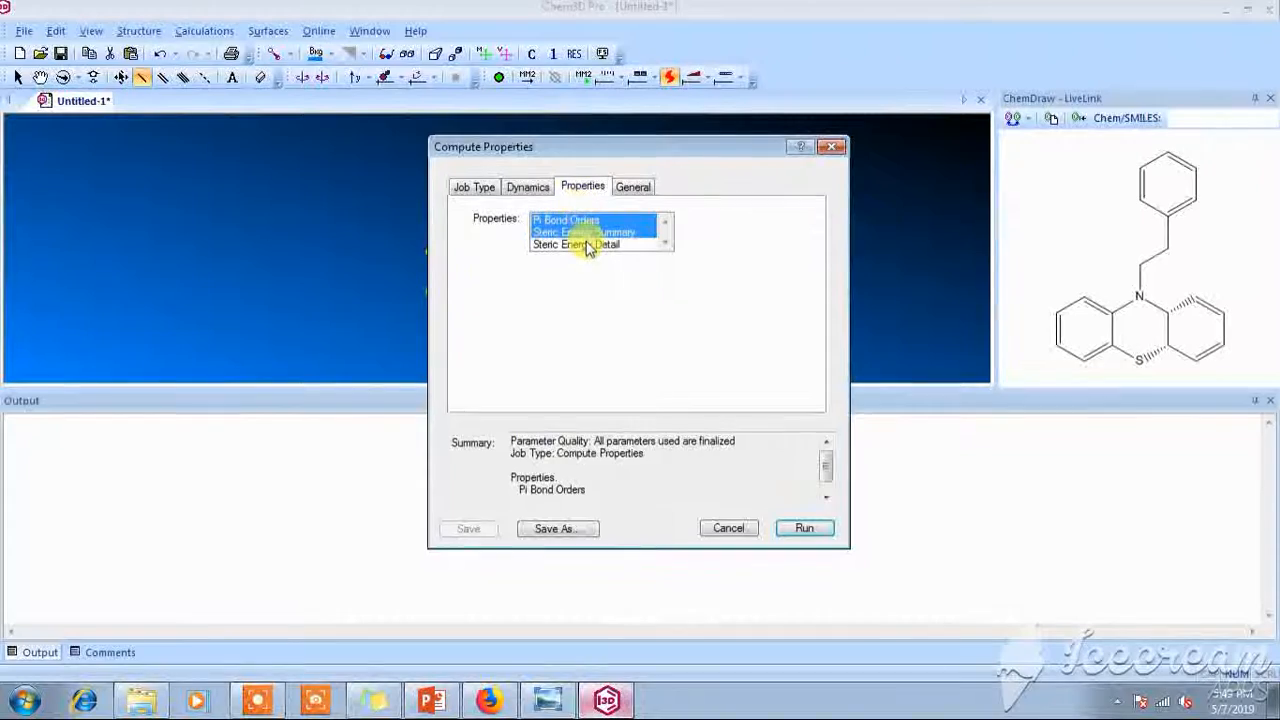
# Step: Select Pi Bond Orders plus both steric energy properties and run the MM2 calculation
pyautogui.click(584, 232)
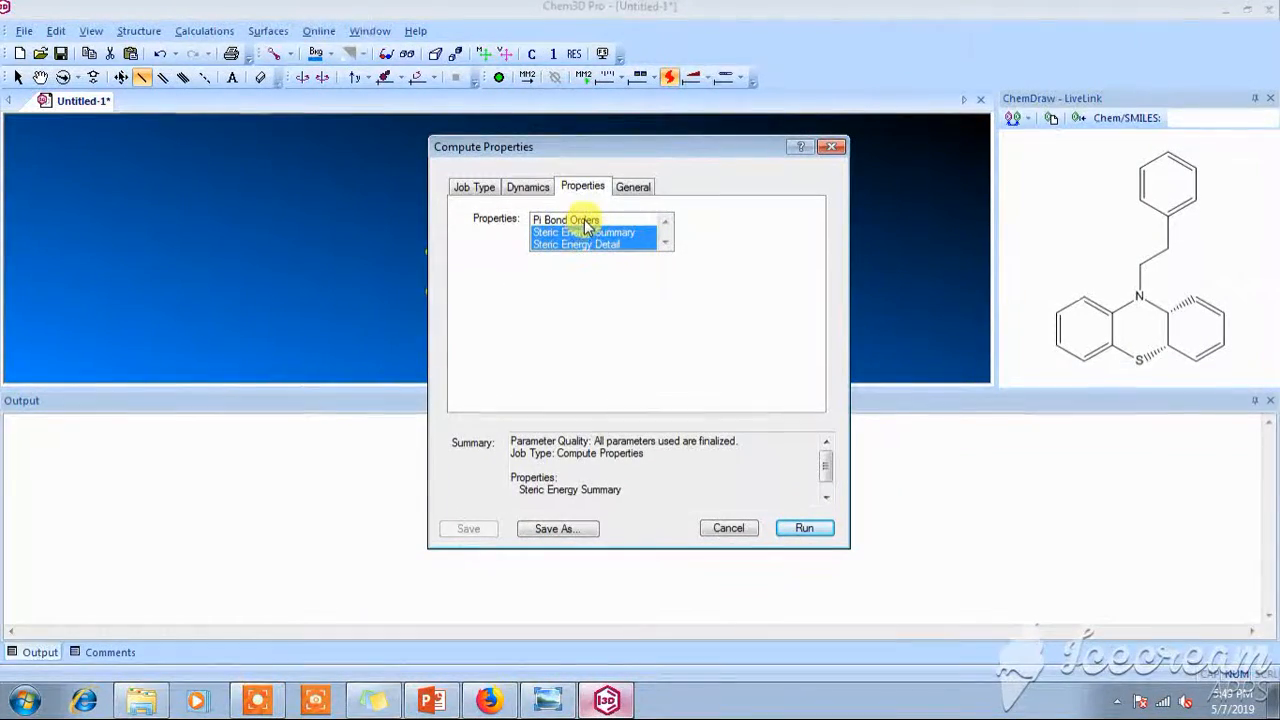
pyautogui.click(564, 218)
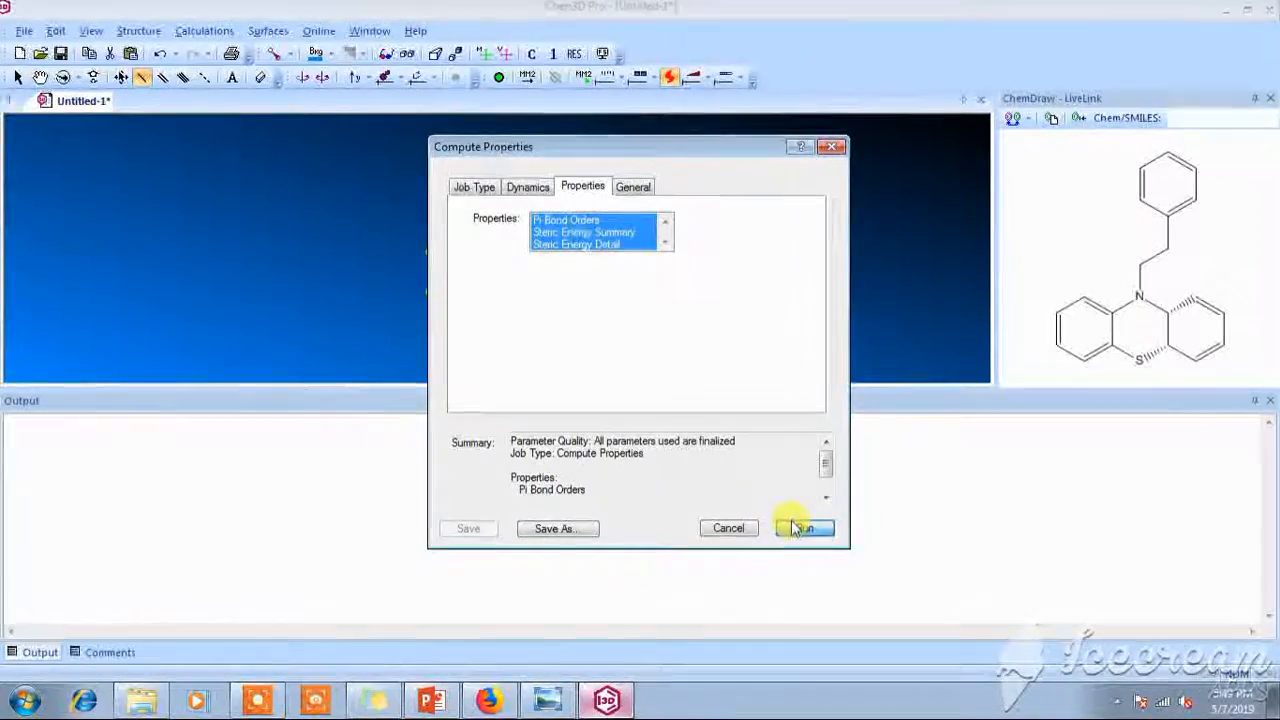
pyautogui.click(804, 528)
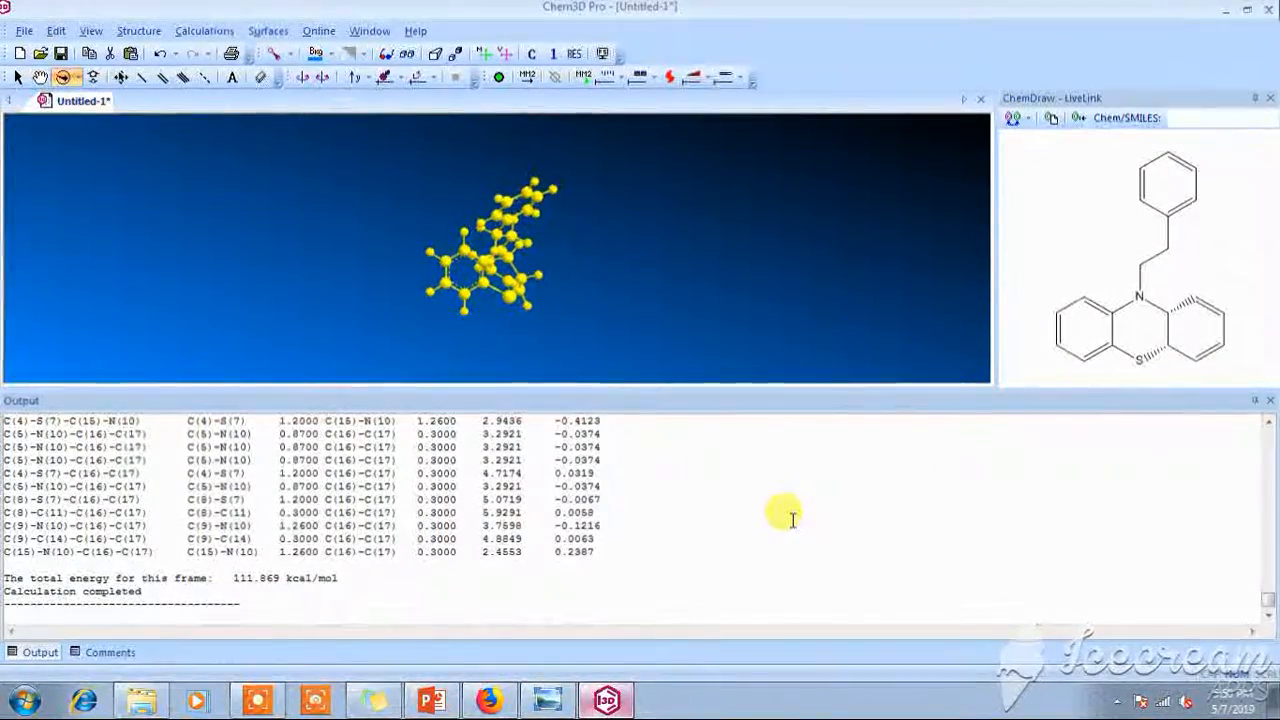
pyautogui.moveTo(1096, 512)
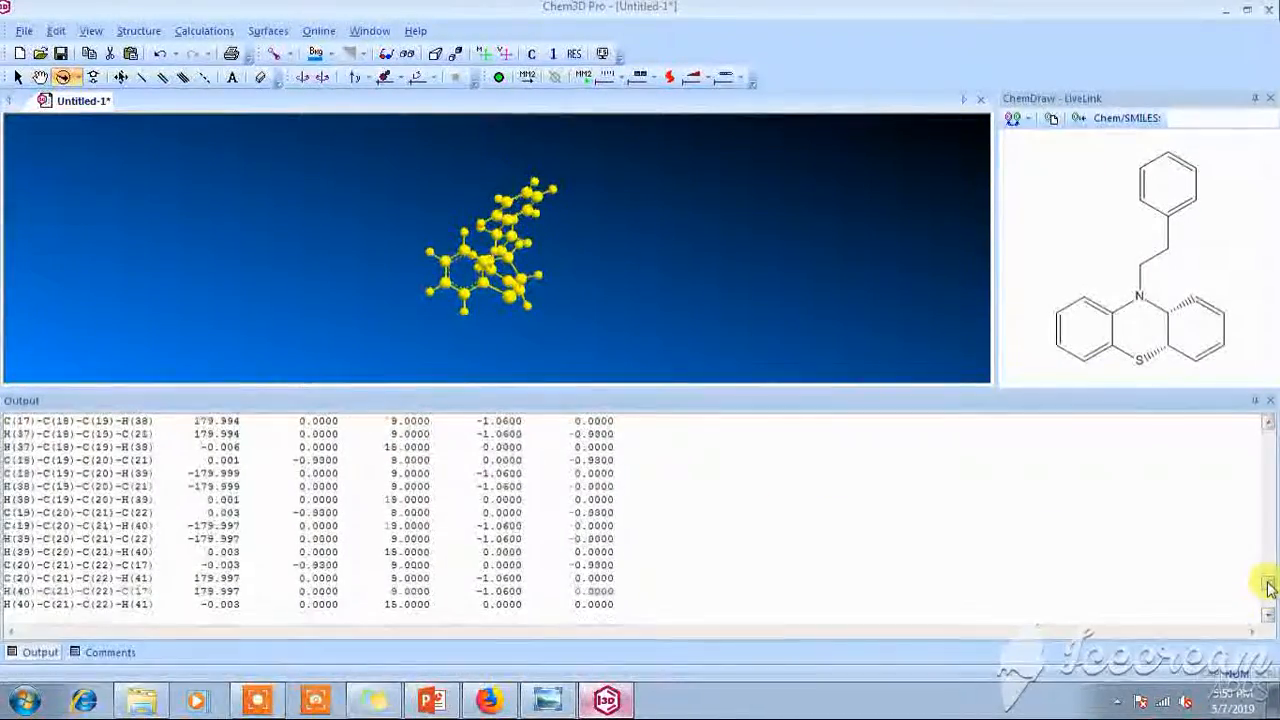
# Step: Scroll the Output pane to the MM2 energy terms and total energy 111.8688 kcal/mol
pyautogui.scroll(-3)
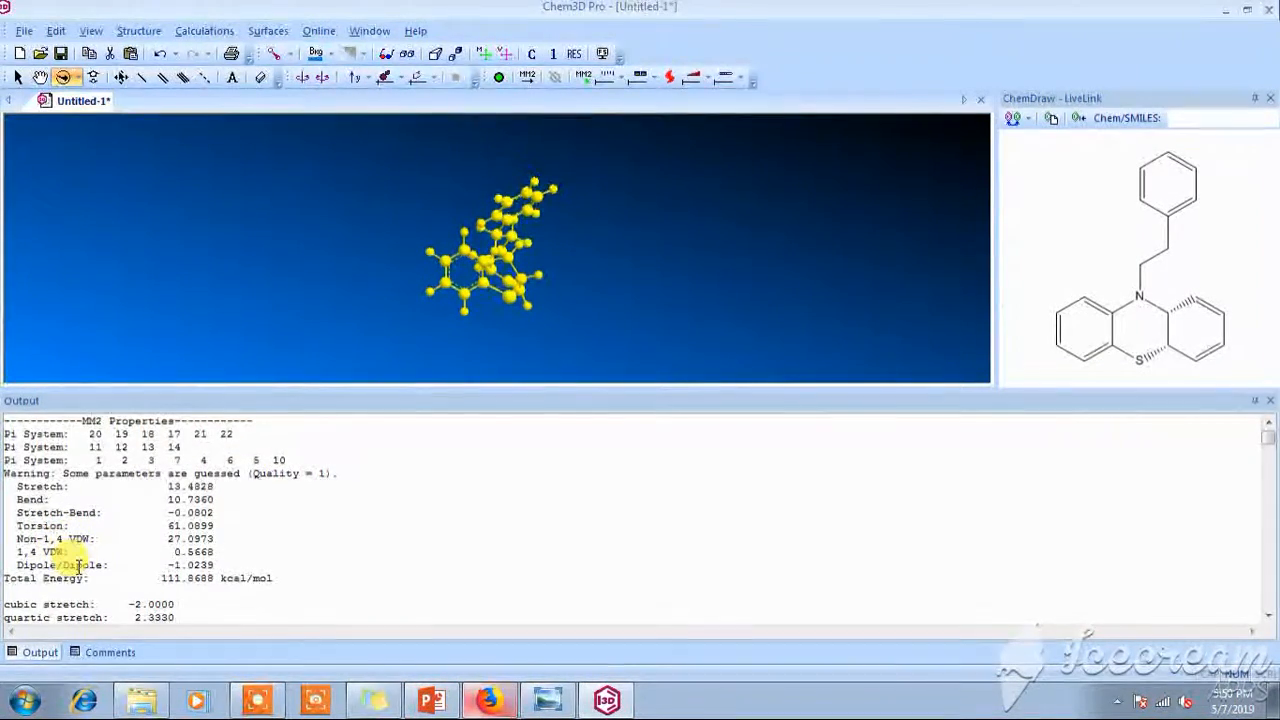
pyautogui.moveTo(976, 448)
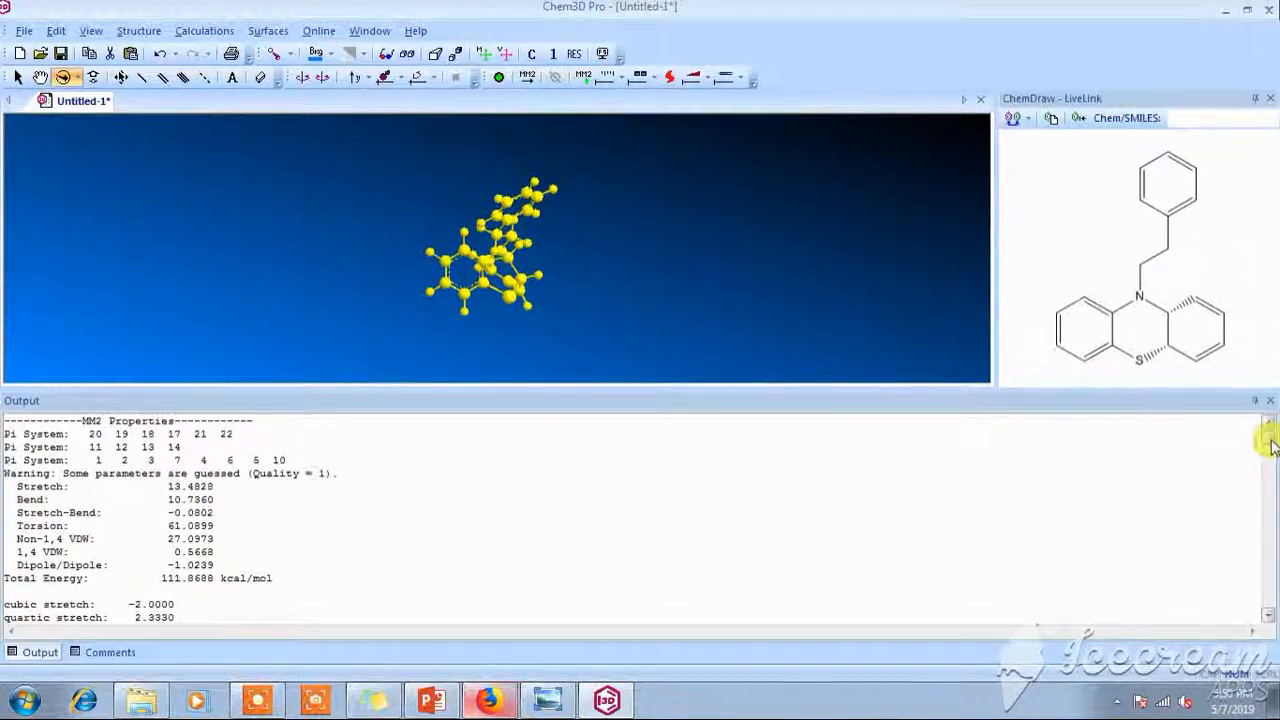
pyautogui.scroll(-3)
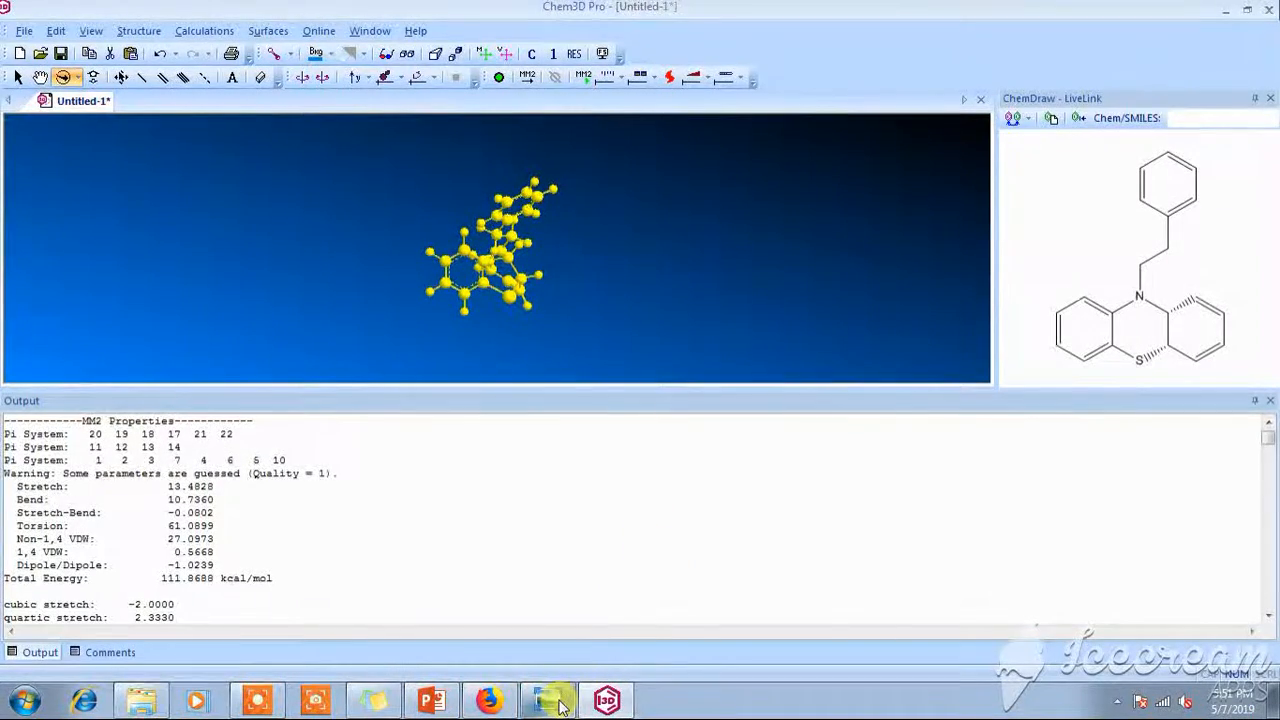
# Step: Bring Windows Photo Viewer forward showing the Science and Vighyaan title image
pyautogui.click(546, 700)
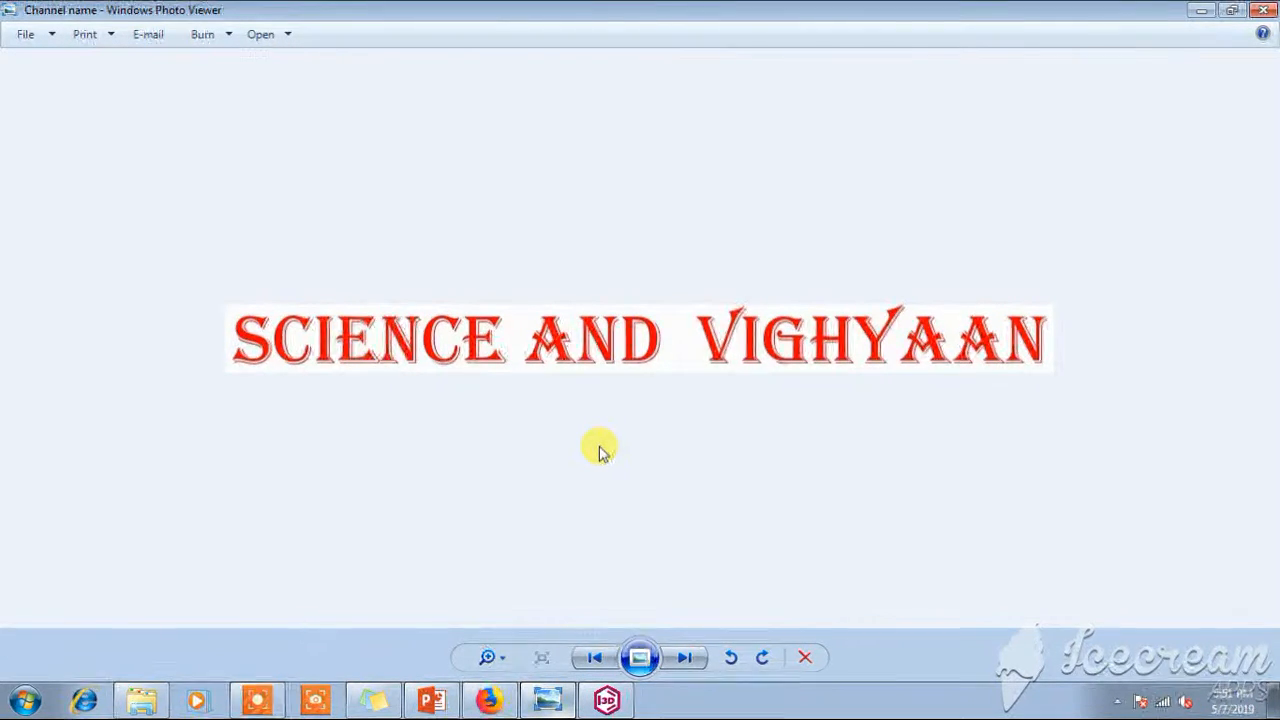
pyautogui.moveTo(436, 700)
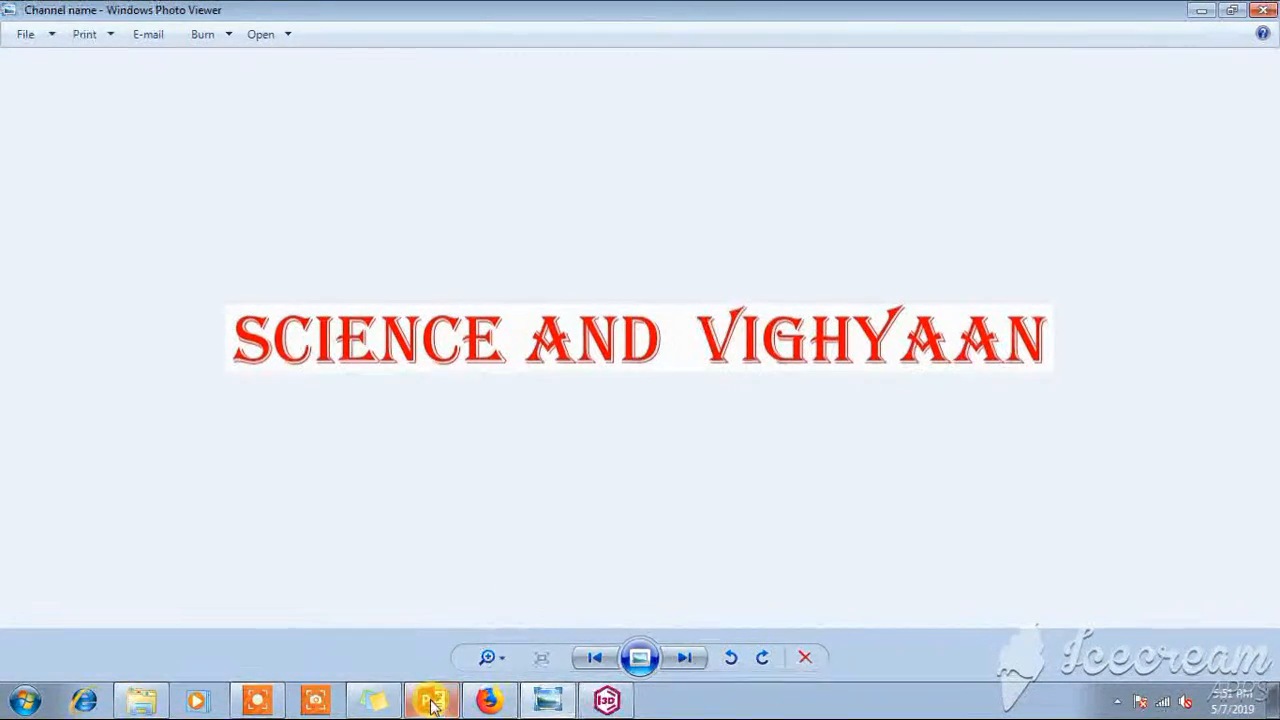
pyautogui.moveTo(838, 556)
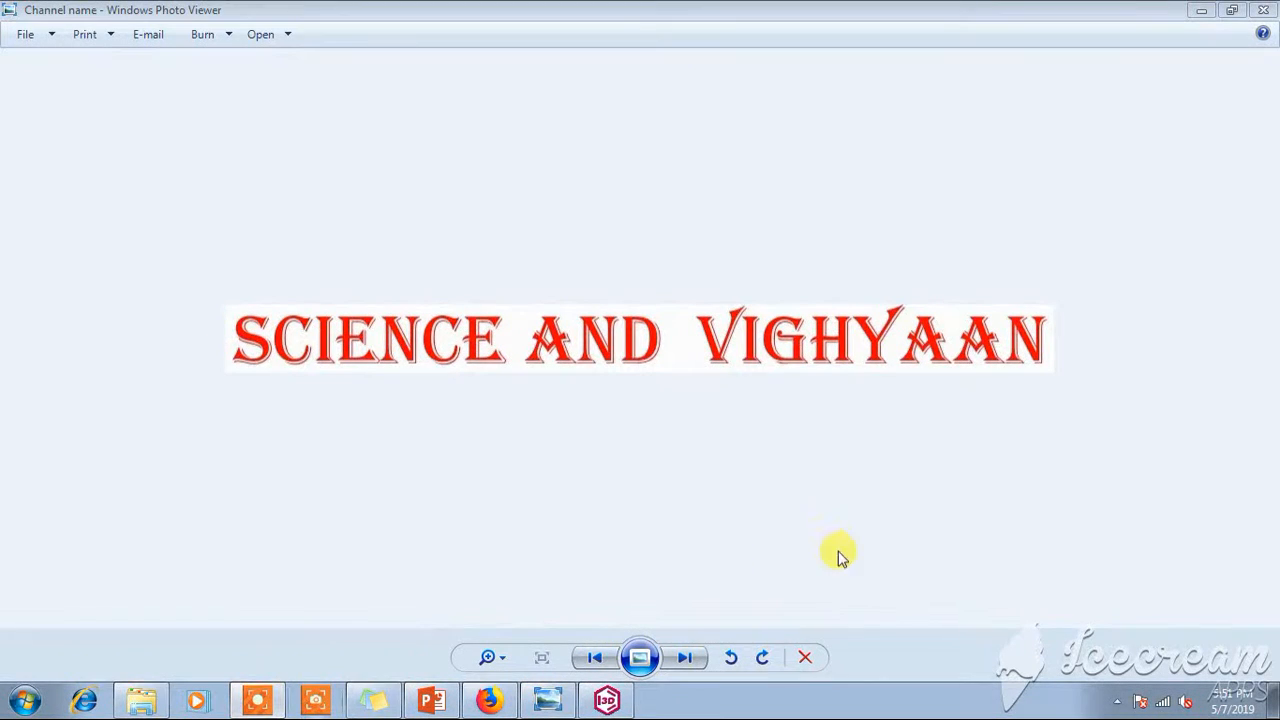